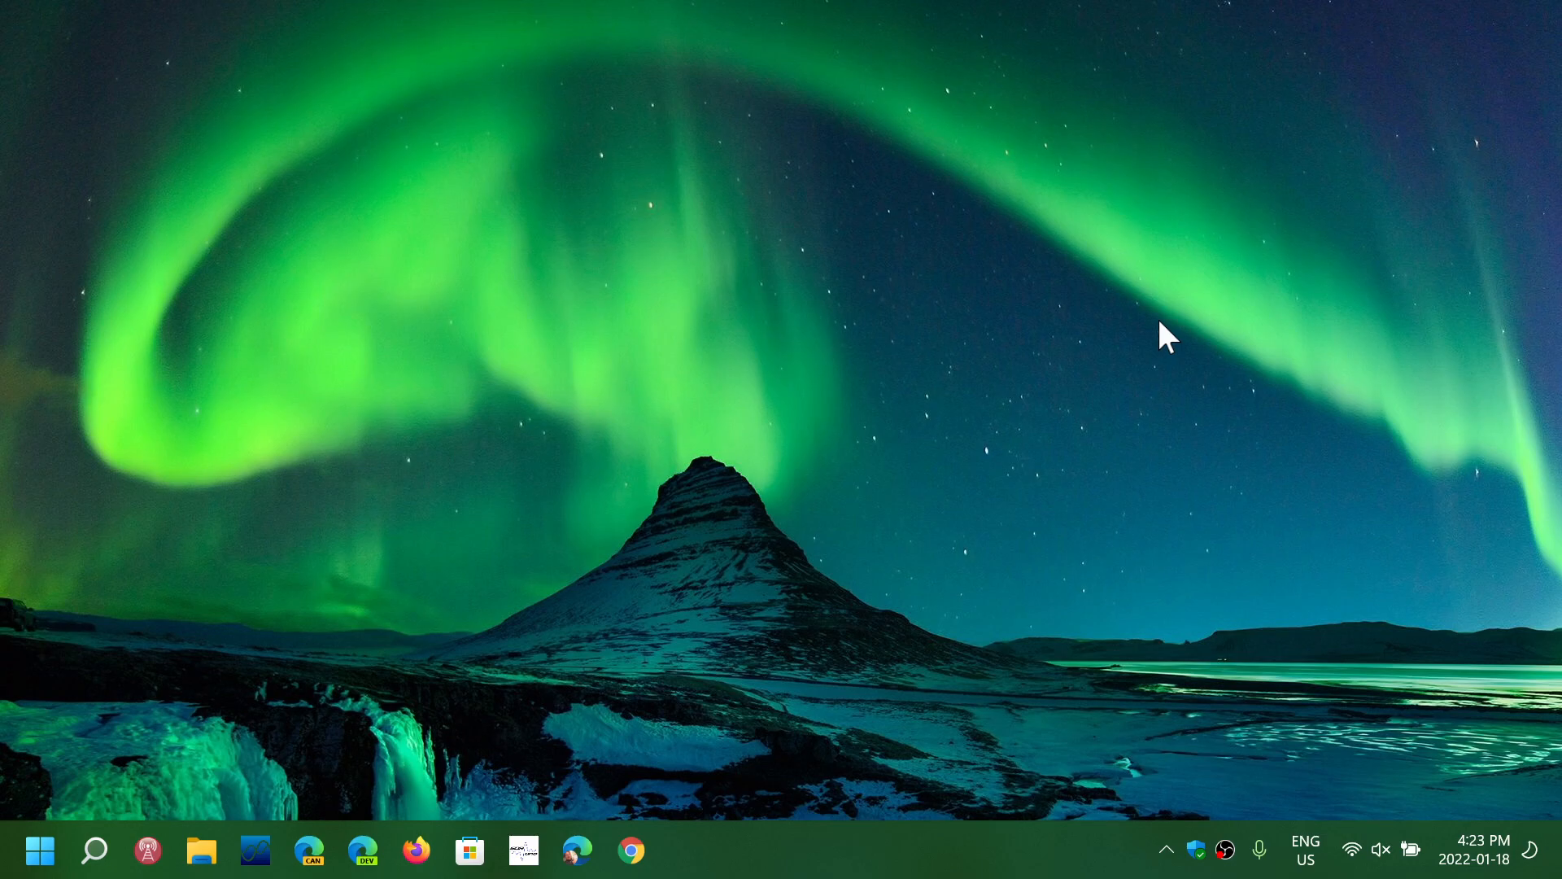
{"action": "mouse_move", "coordinate": [833, 292]}
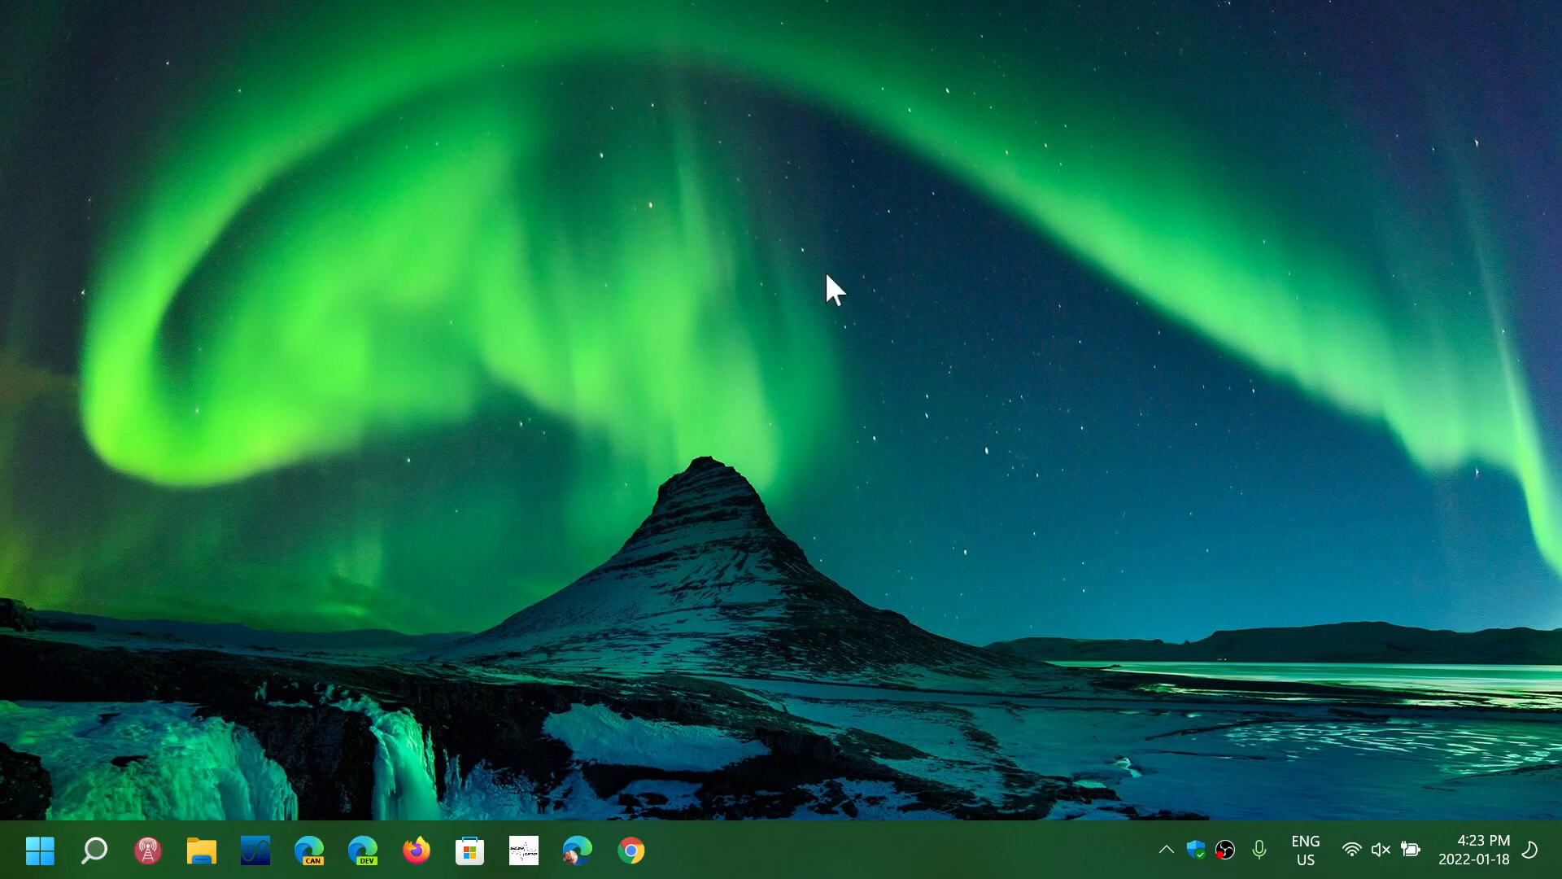
{"action": "mouse_move", "coordinate": [23, 830]}
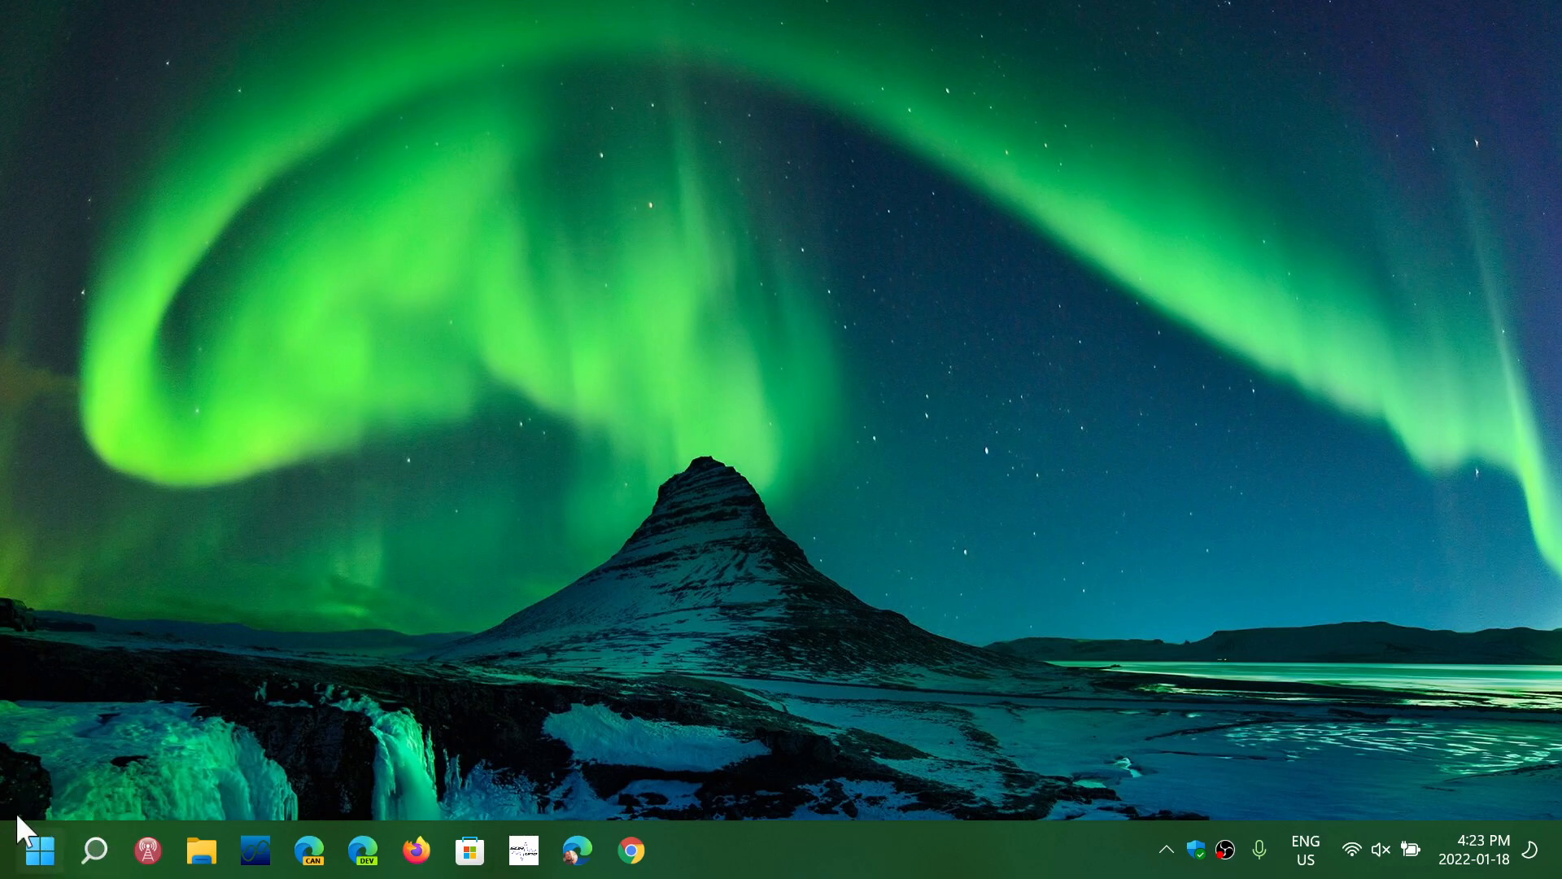
{"action": "mouse_move", "coordinate": [881, 795]}
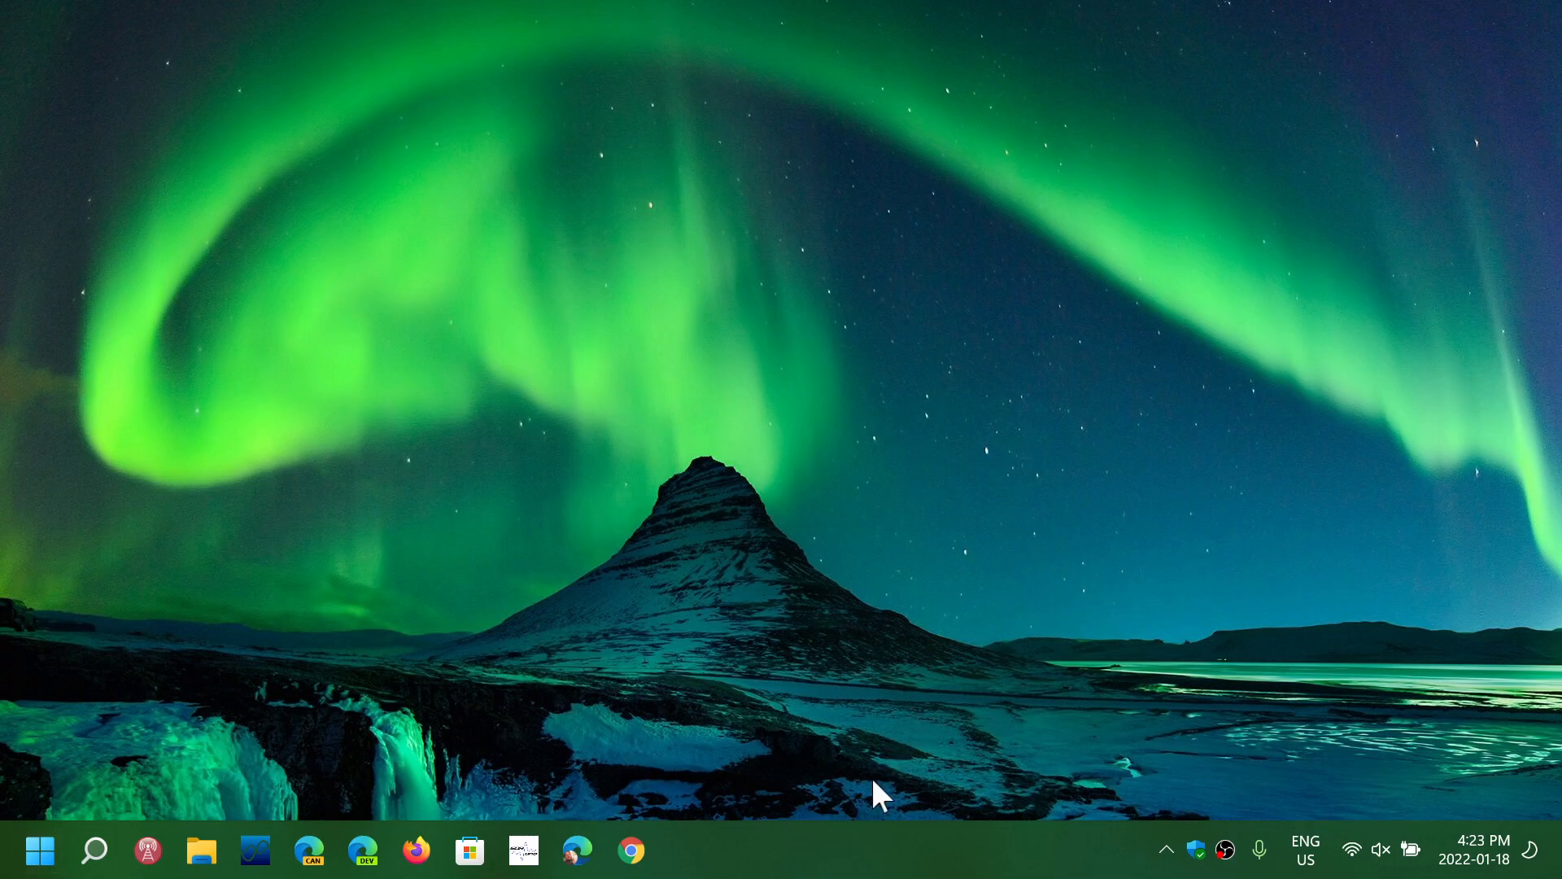
Step: Open Taskbar settings from the taskbar and set Taskbar alignment to Left
{"action": "right_click", "coordinate": [844, 857]}
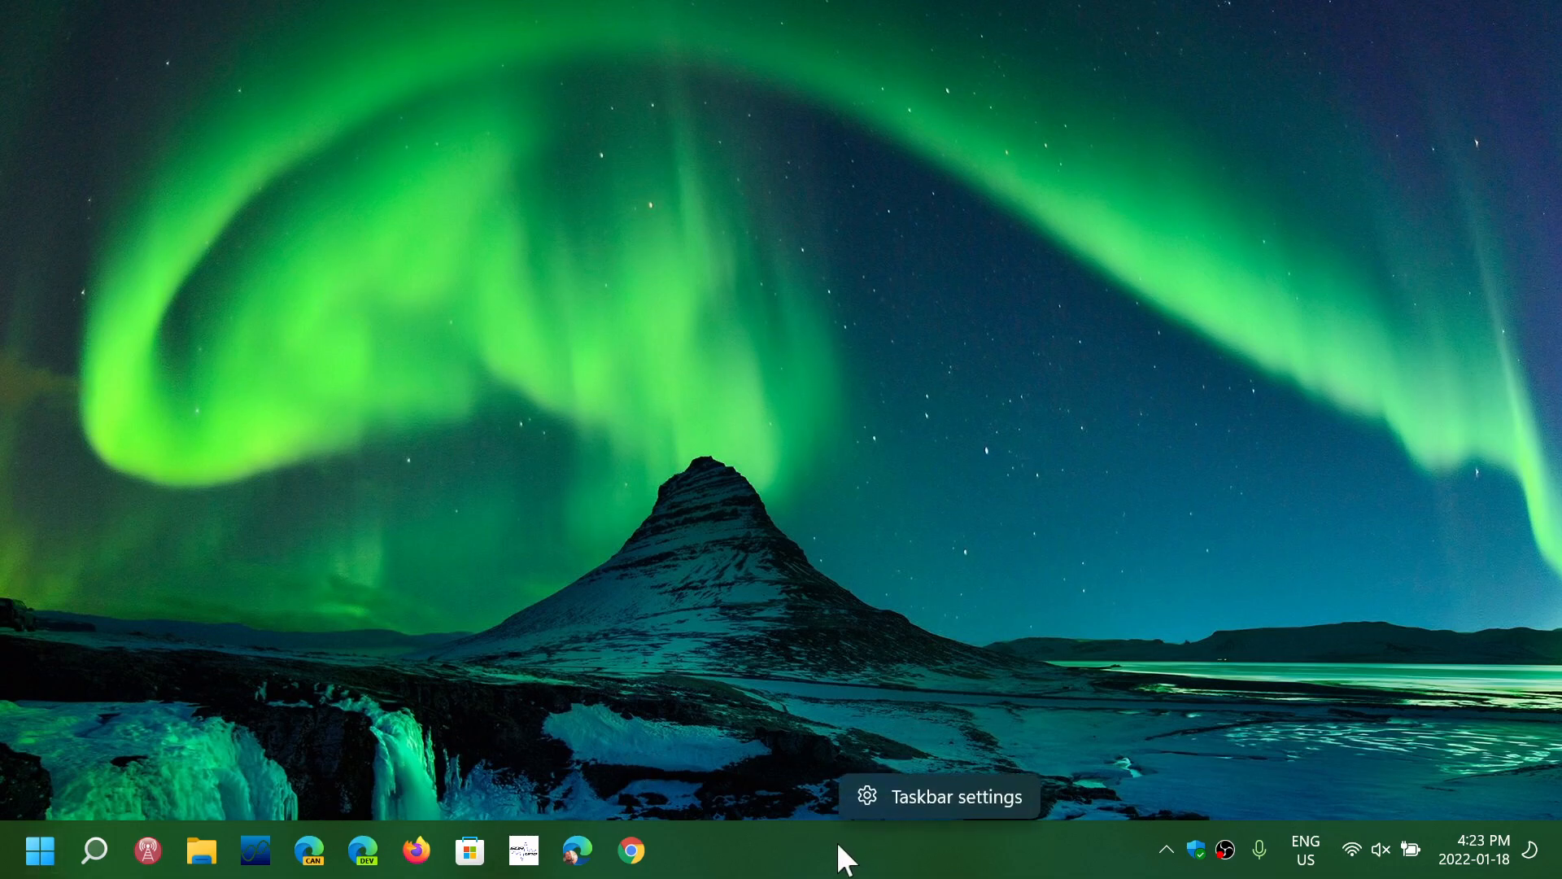
{"action": "mouse_move", "coordinate": [971, 821]}
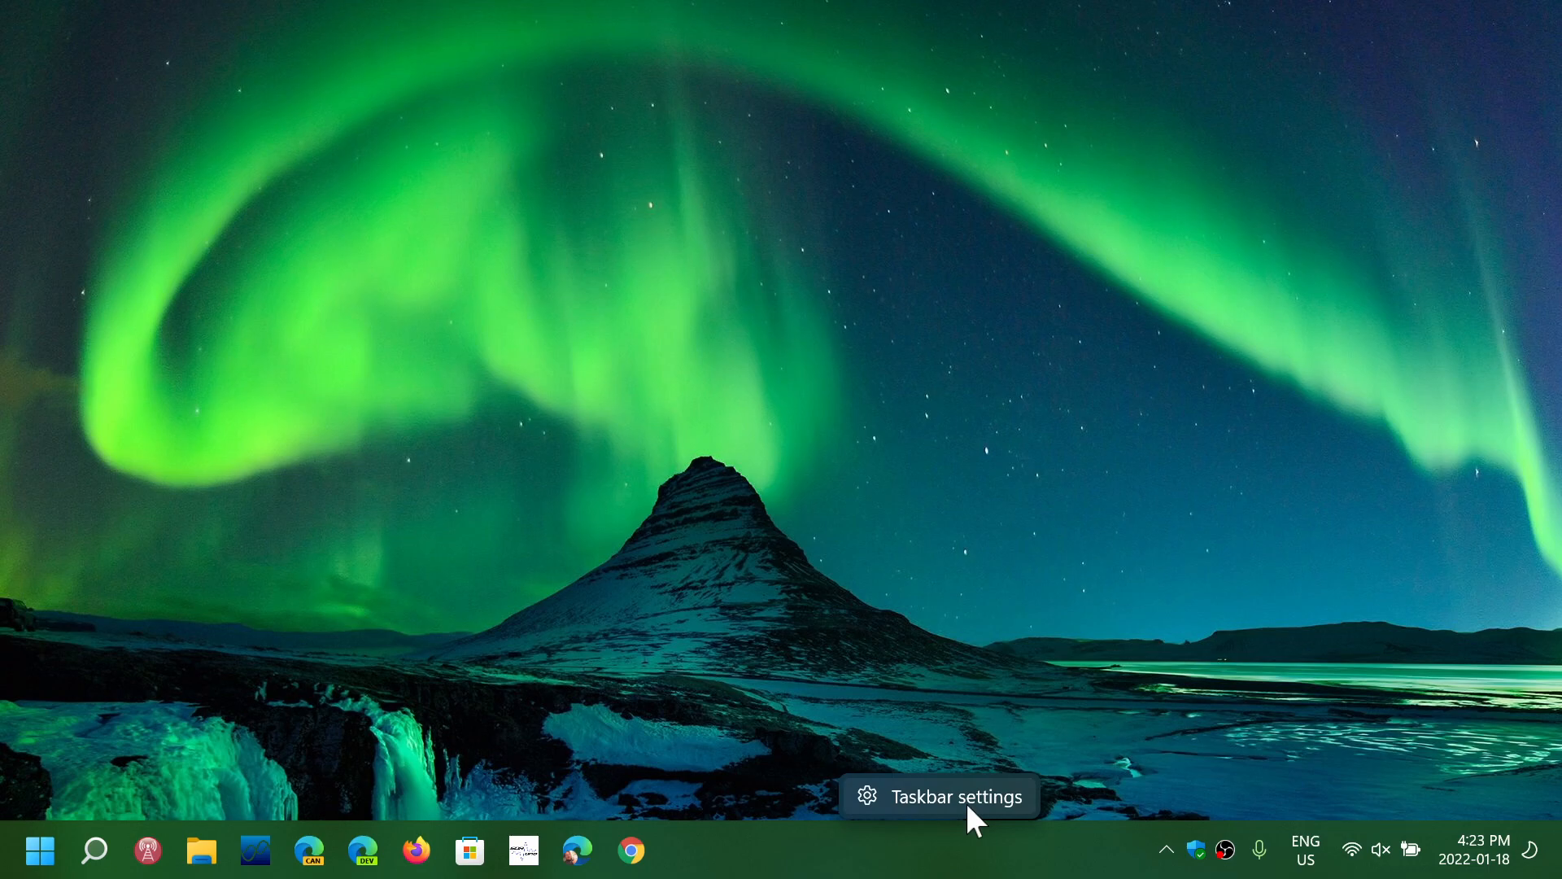
{"action": "left_click", "coordinate": [959, 796]}
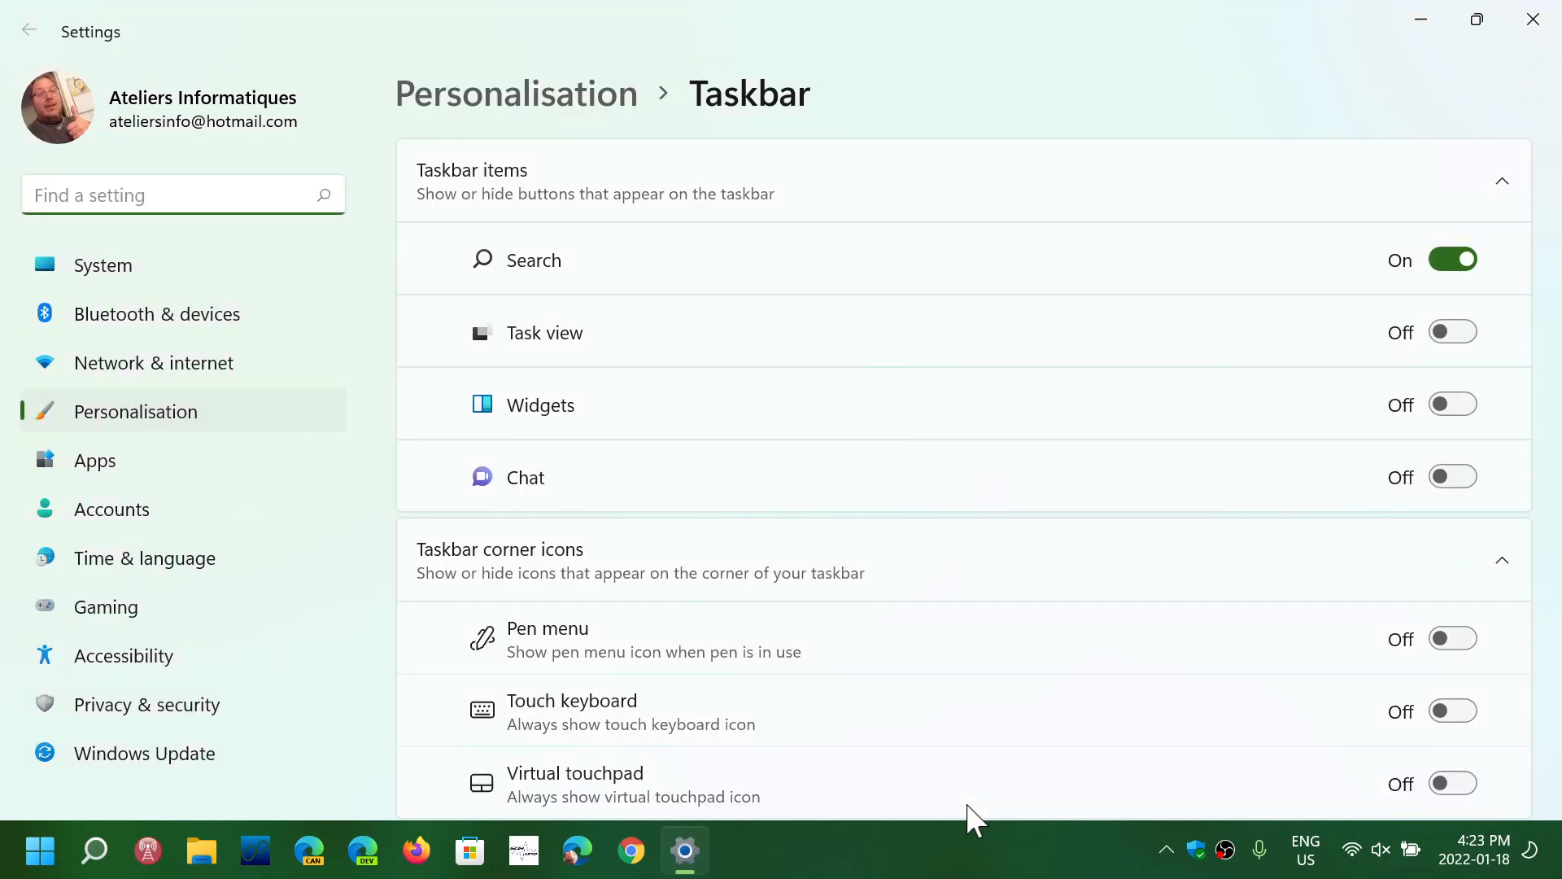
{"action": "scroll", "scroll_direction": "down", "scroll_amount": 3}
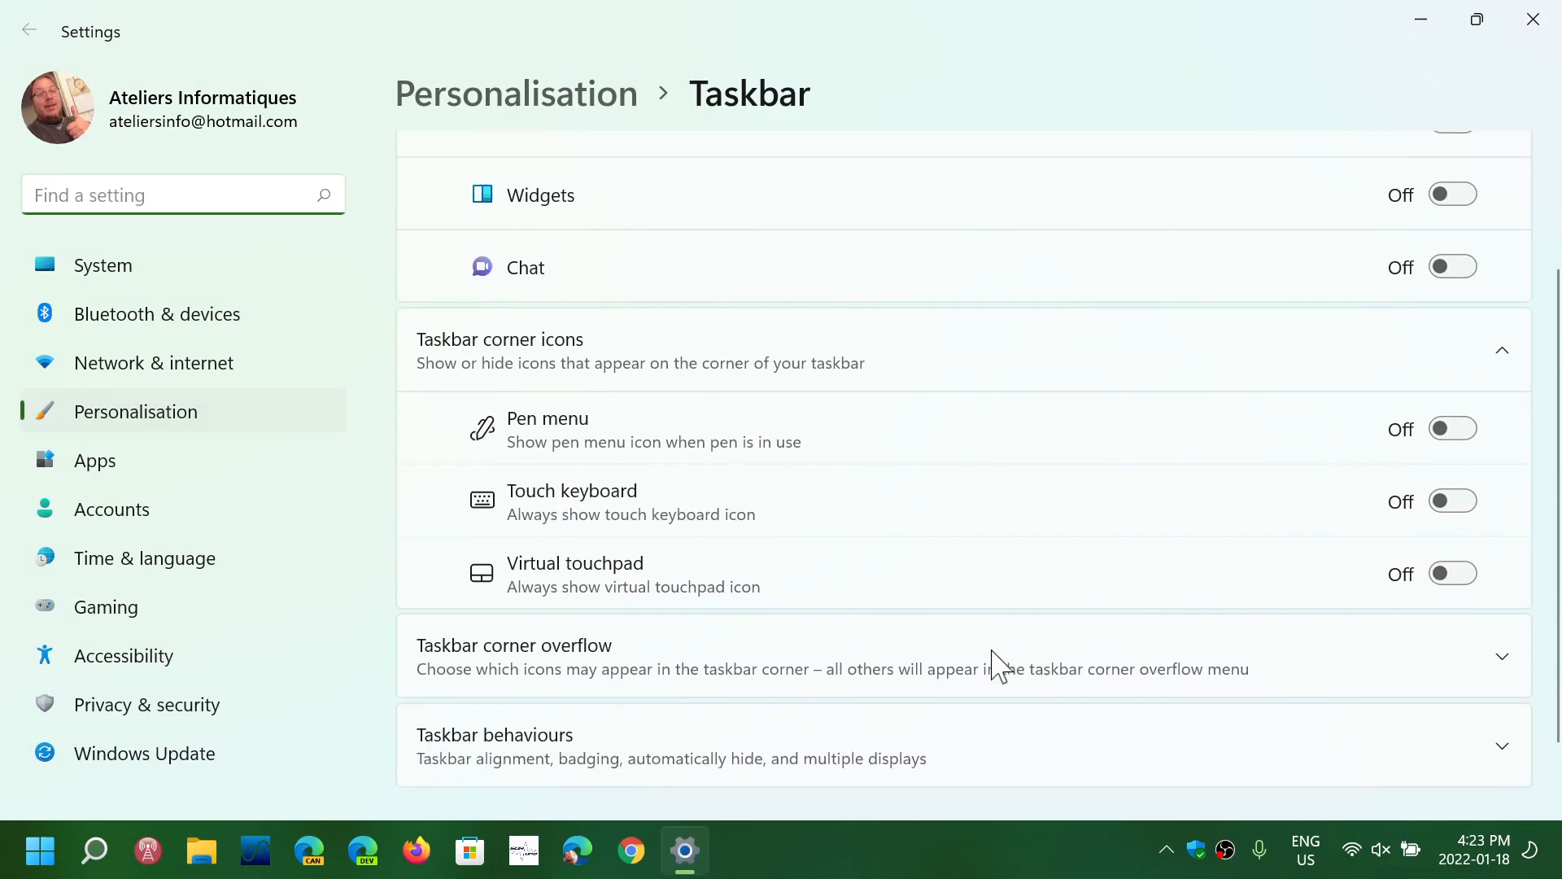
{"action": "scroll", "scroll_direction": "down", "scroll_amount": 3}
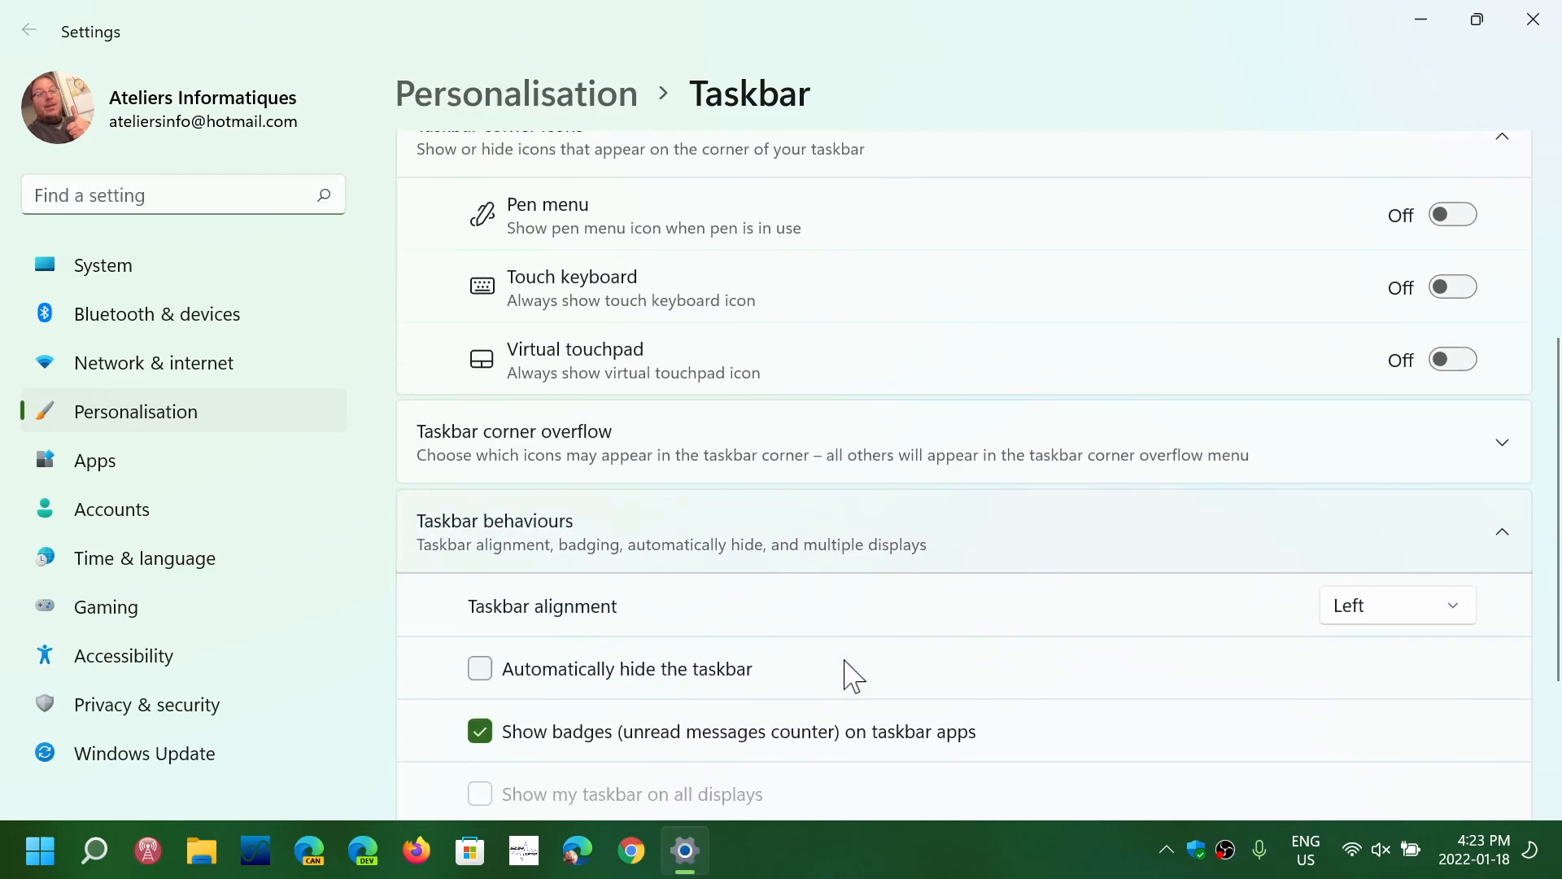
{"action": "scroll", "scroll_direction": "down", "scroll_amount": 3}
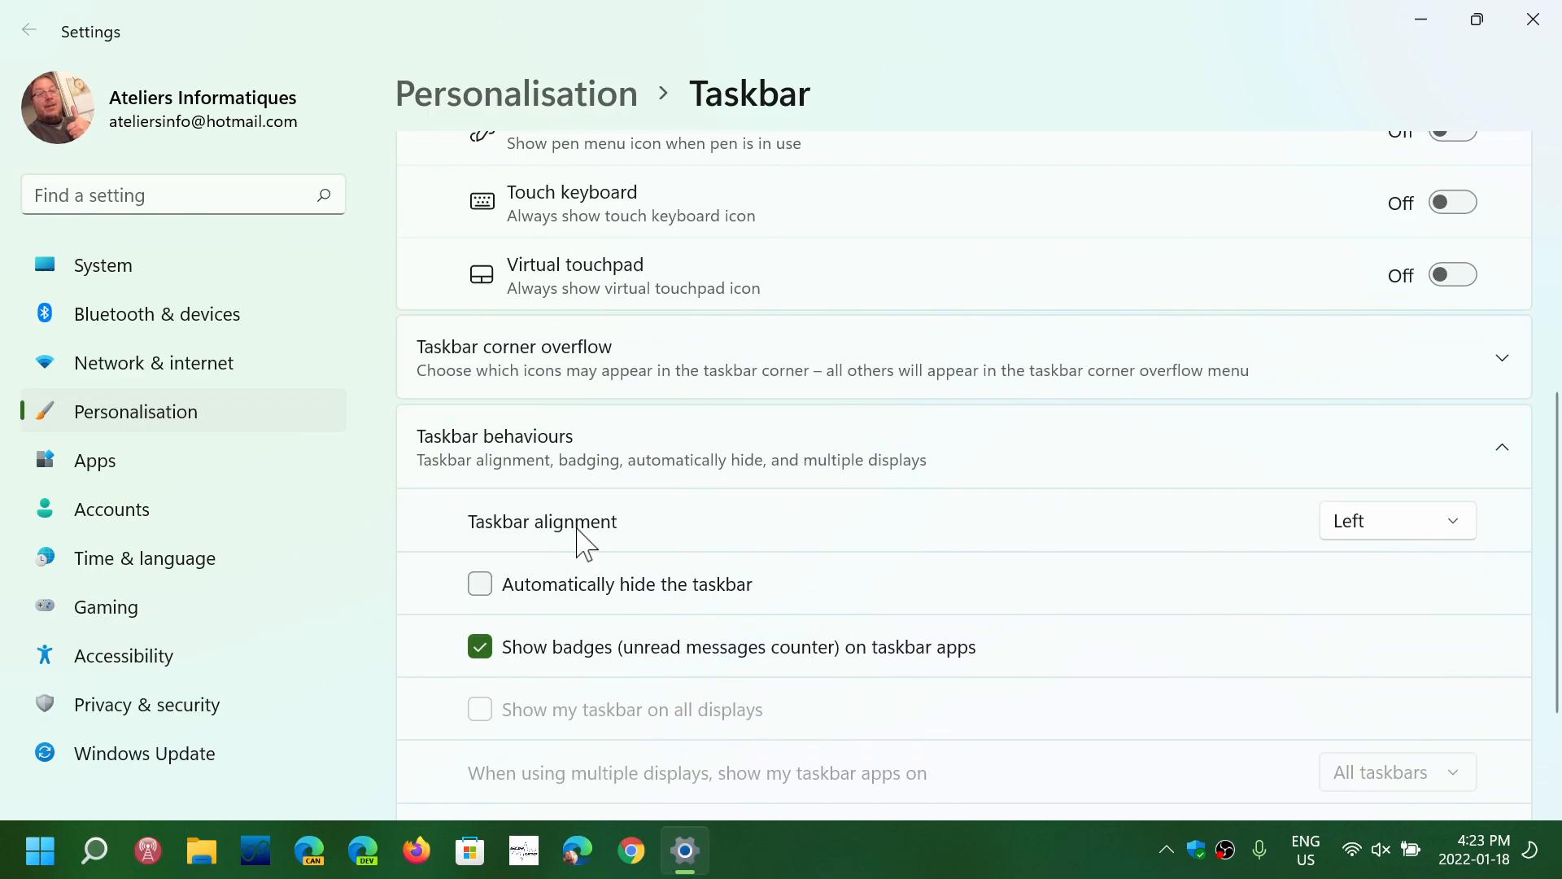
{"action": "mouse_move", "coordinate": [1375, 540]}
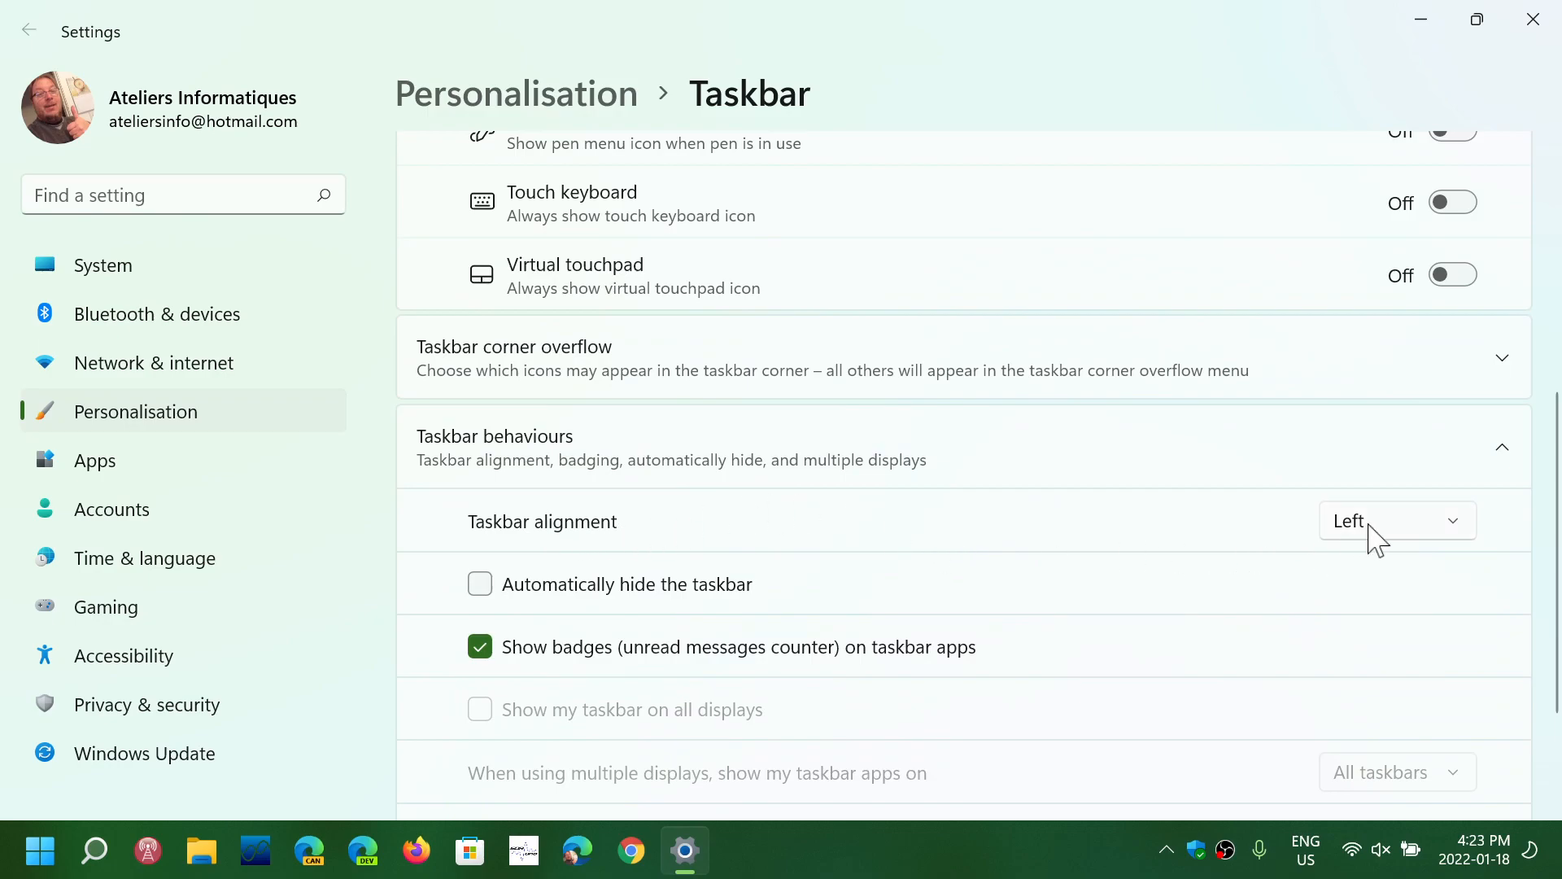
{"action": "left_click", "coordinate": [1394, 520]}
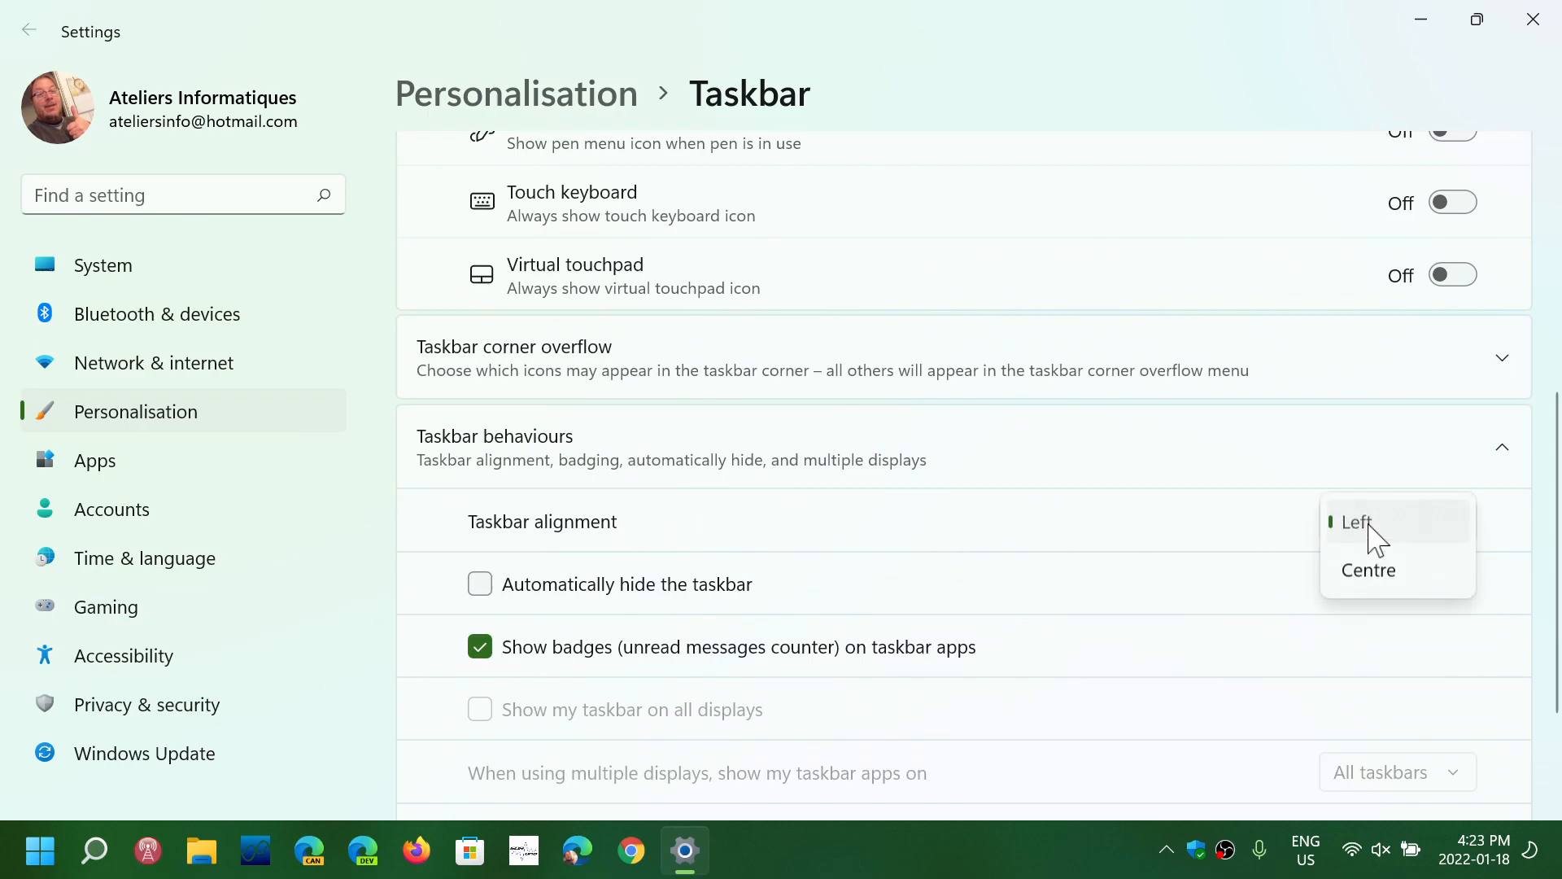
{"action": "left_click", "coordinate": [1354, 522]}
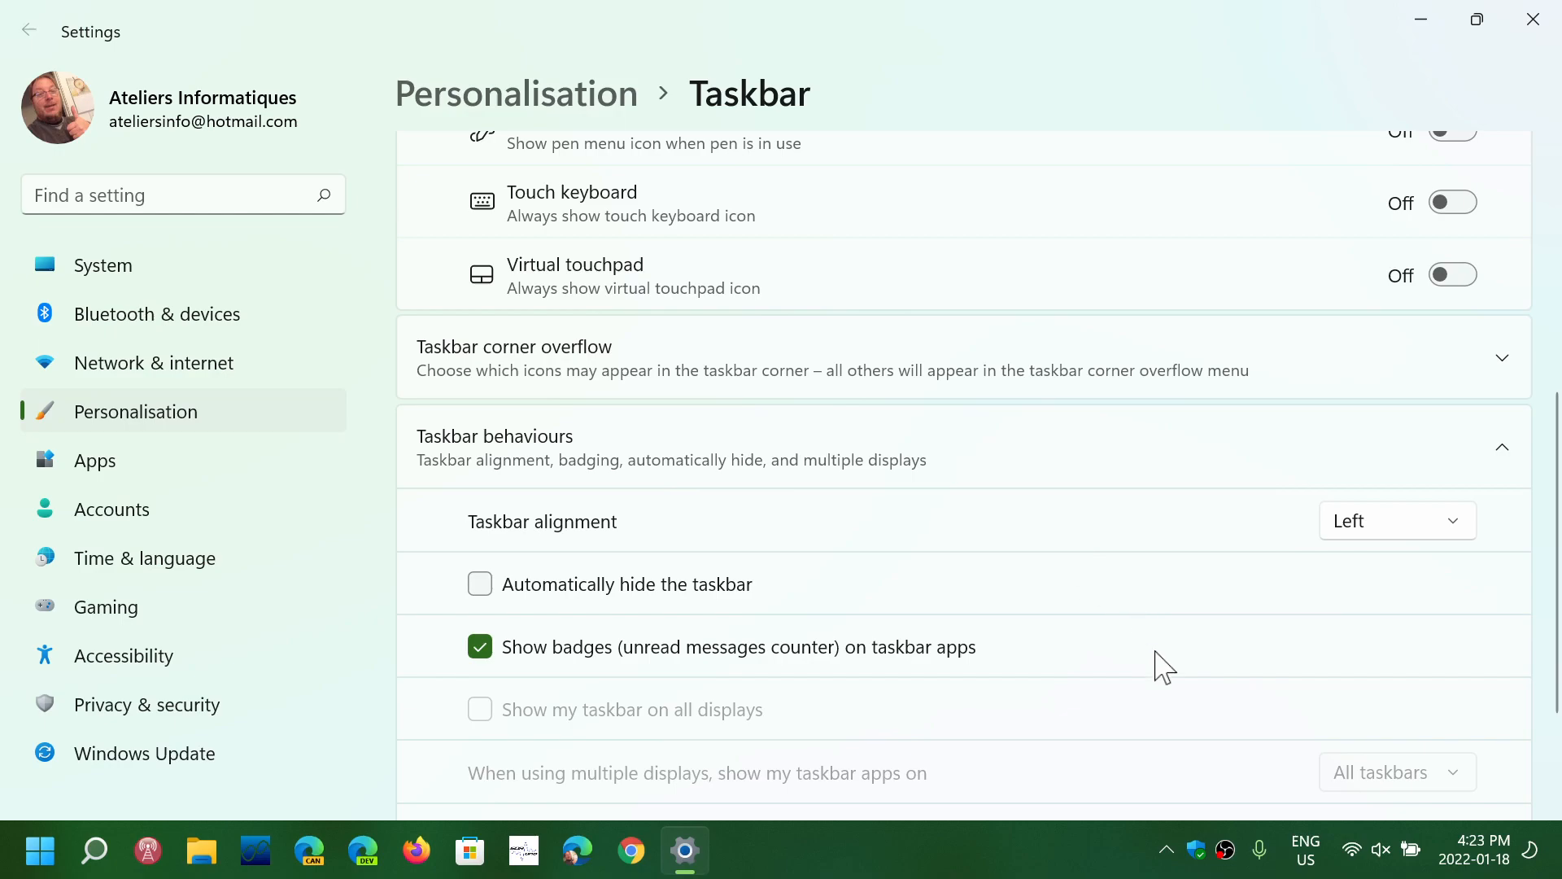
{"action": "mouse_move", "coordinate": [38, 849]}
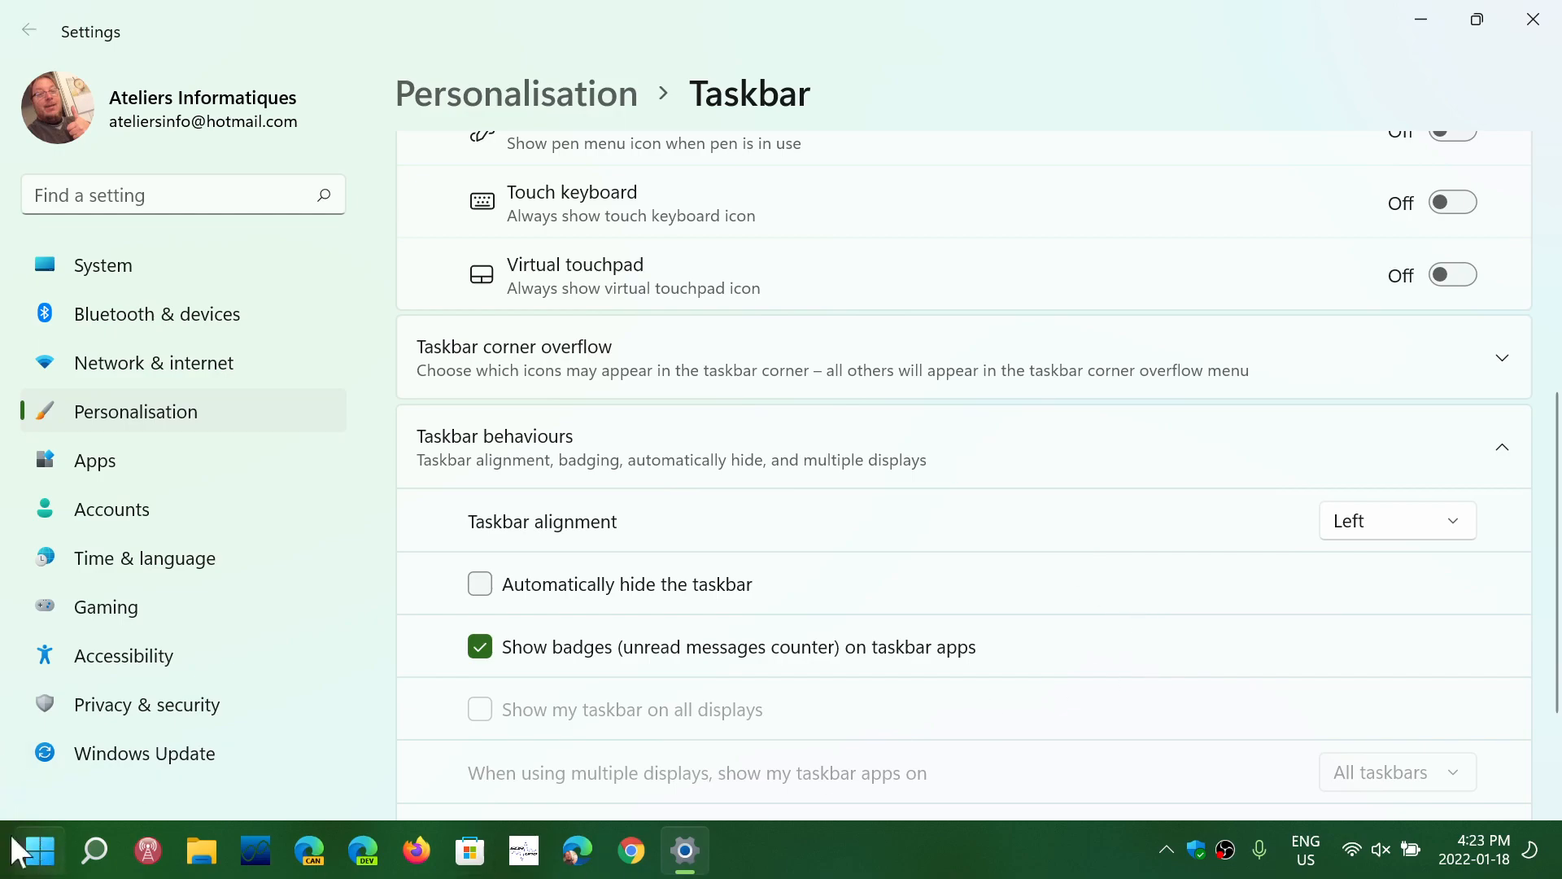
{"action": "mouse_move", "coordinate": [27, 851]}
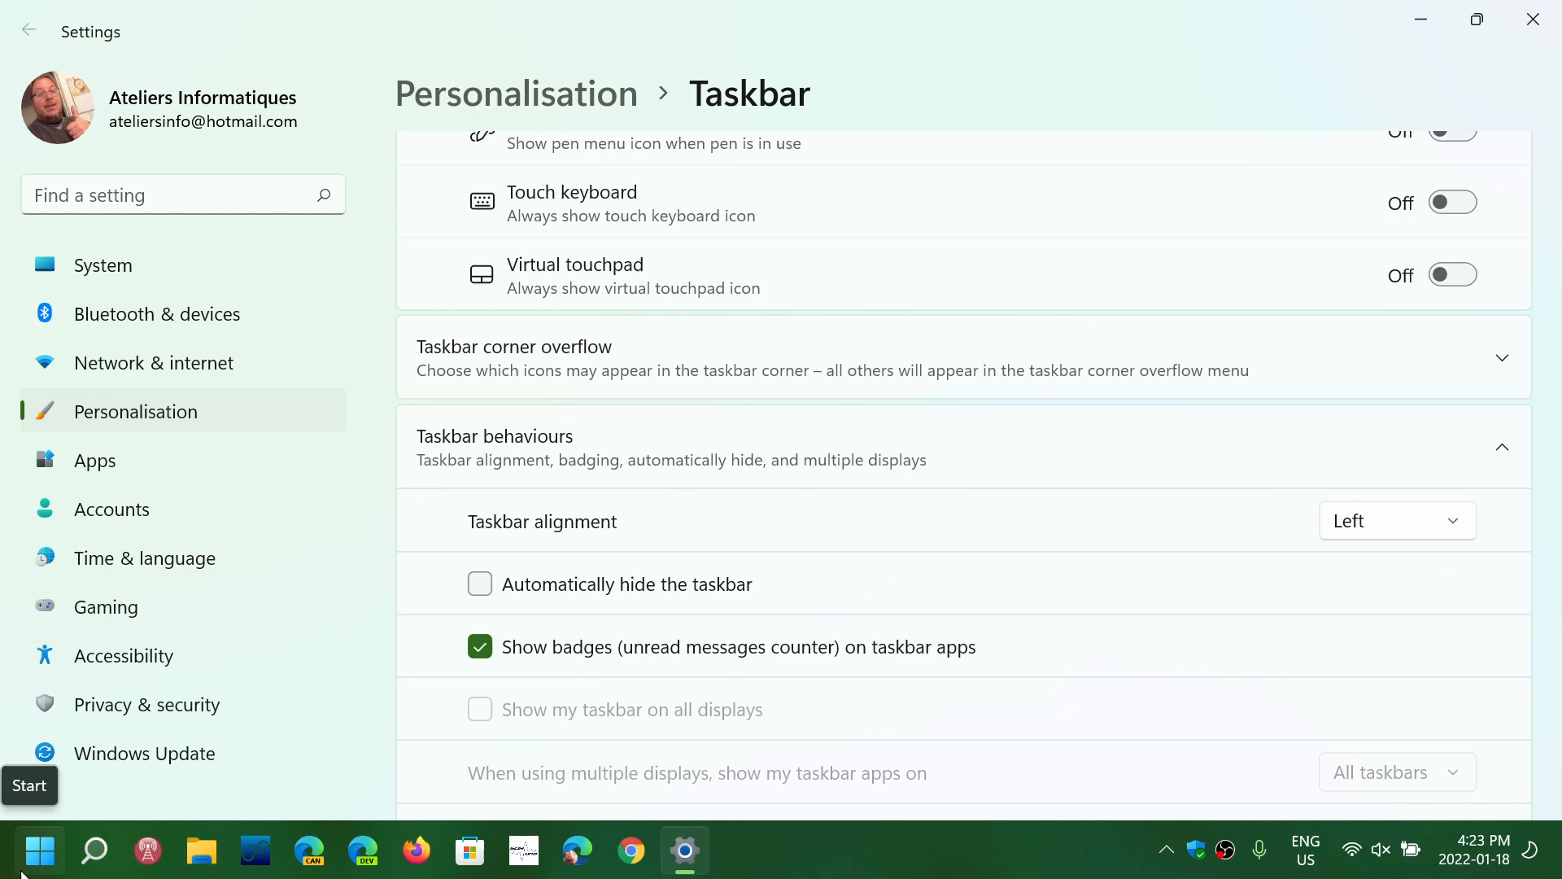
{"action": "mouse_move", "coordinate": [859, 852]}
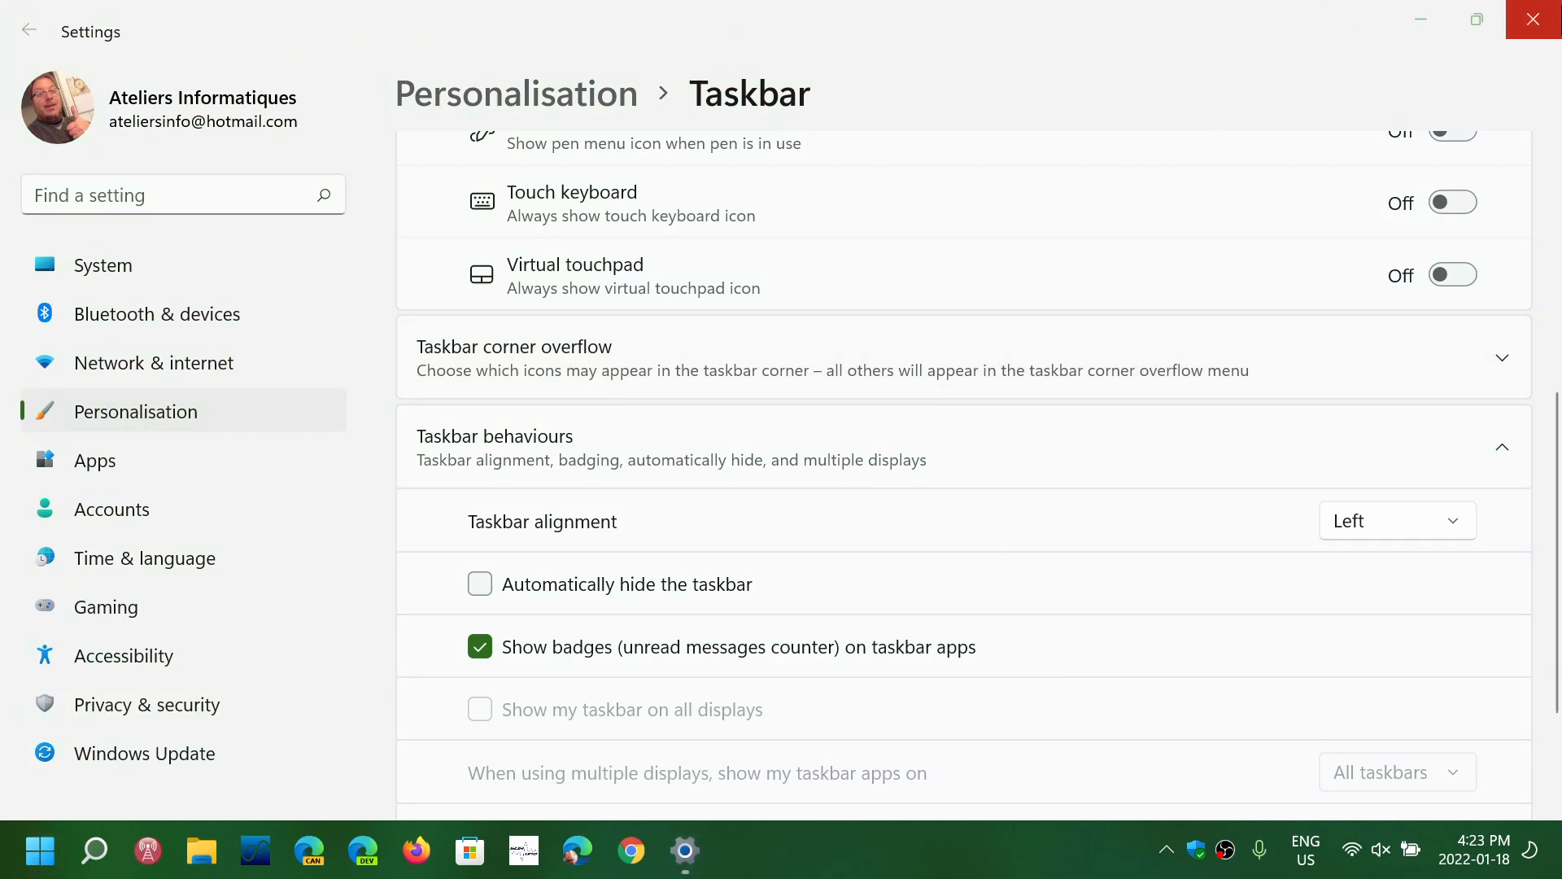
Step: Close the Settings window to return to the desktop
{"action": "left_click", "coordinate": [1532, 19]}
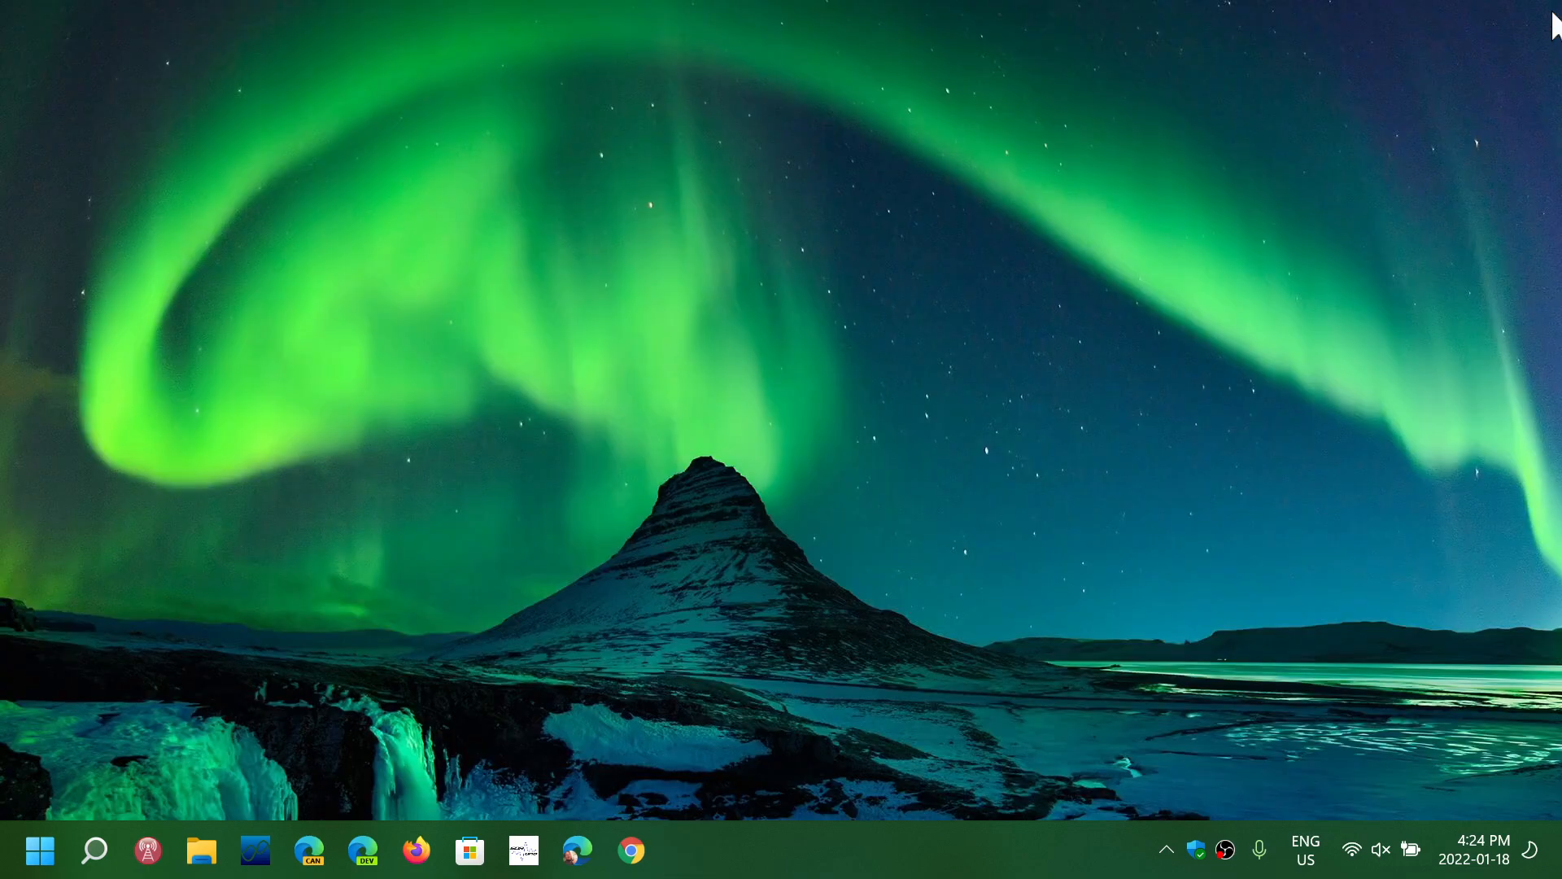
{"action": "mouse_move", "coordinate": [805, 715]}
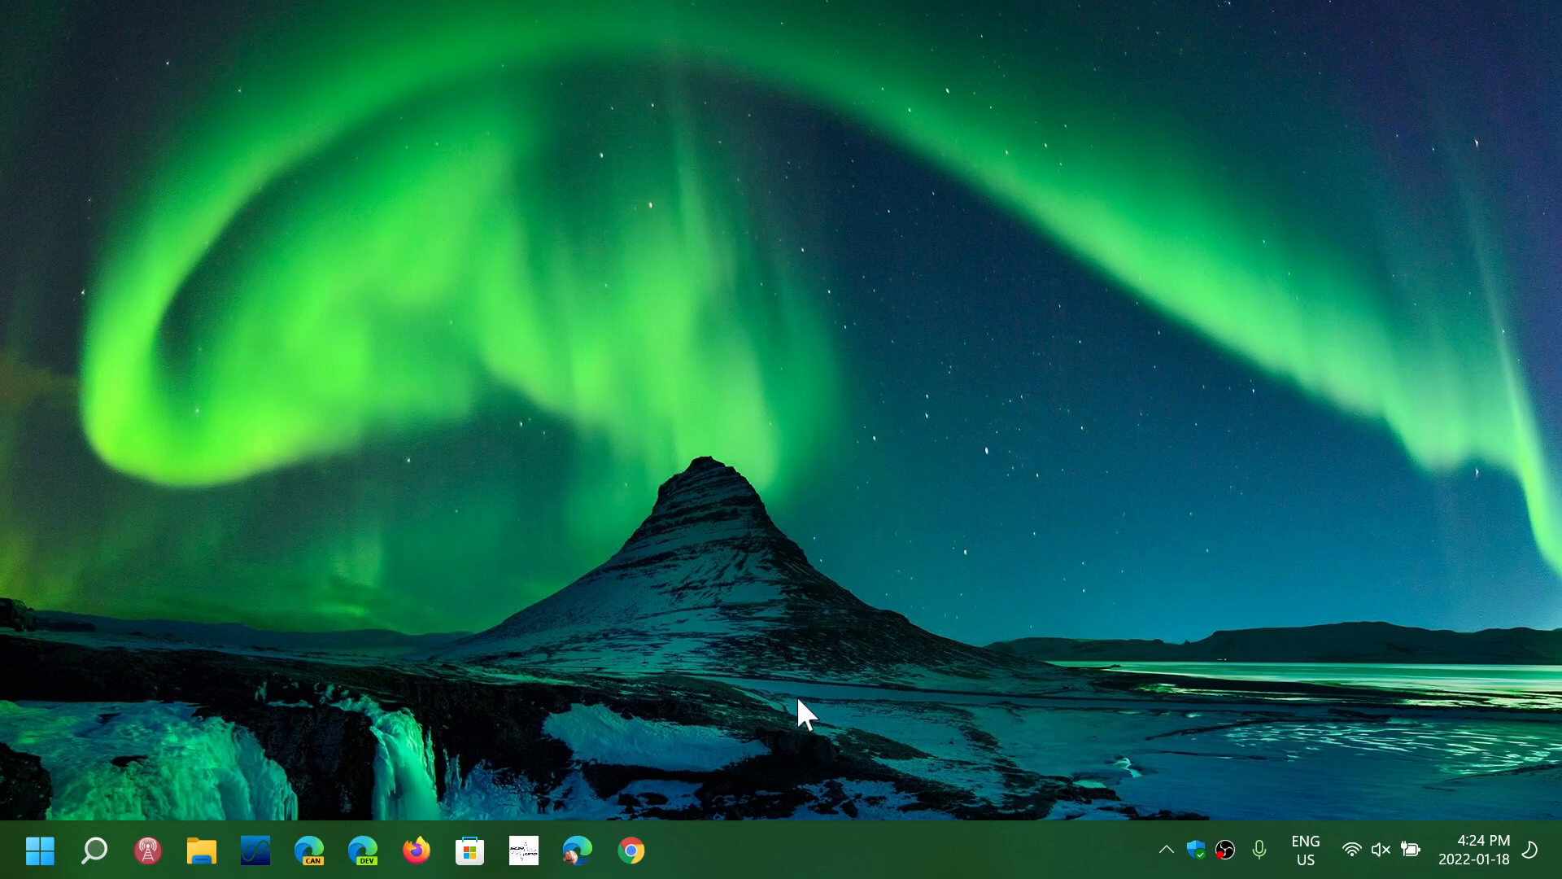
{"action": "mouse_move", "coordinate": [25, 772]}
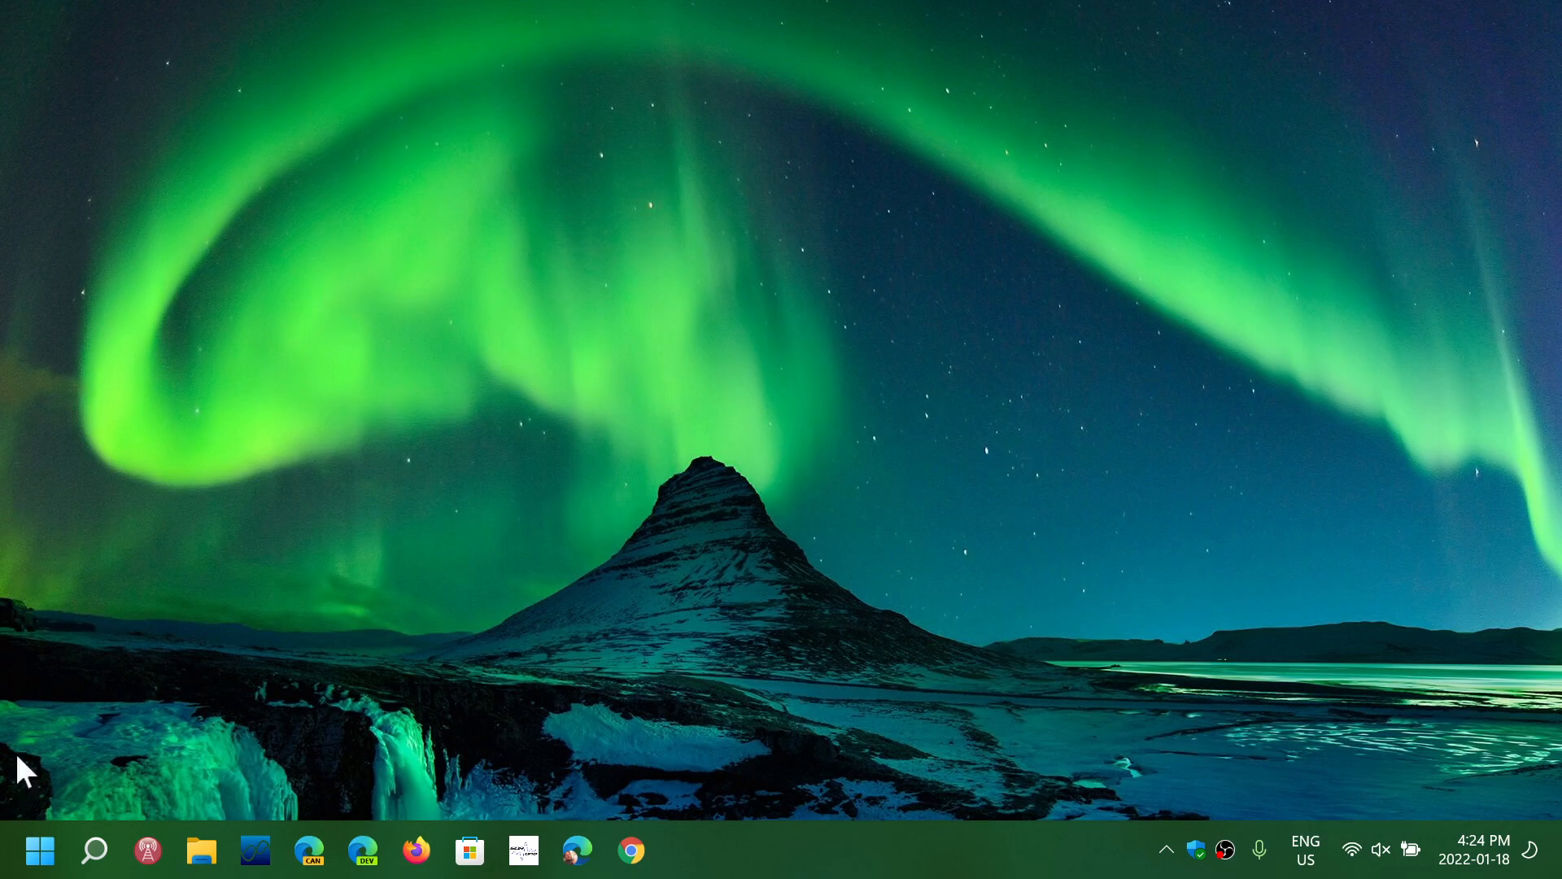
Step: Open Start and scroll through the All apps list
{"action": "left_click", "coordinate": [38, 850]}
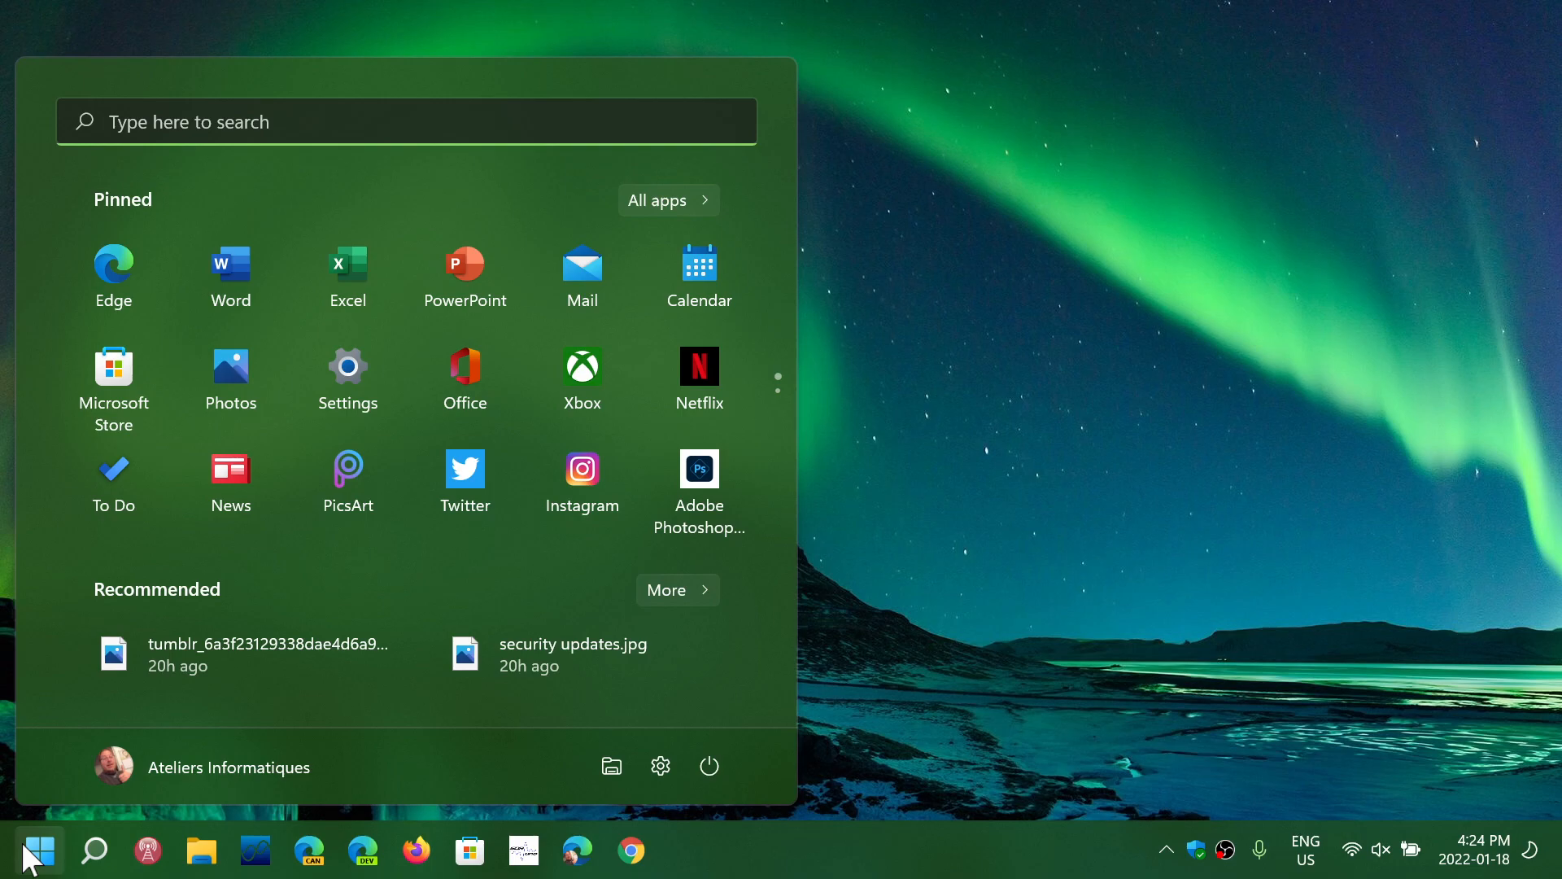
{"action": "mouse_move", "coordinate": [913, 608]}
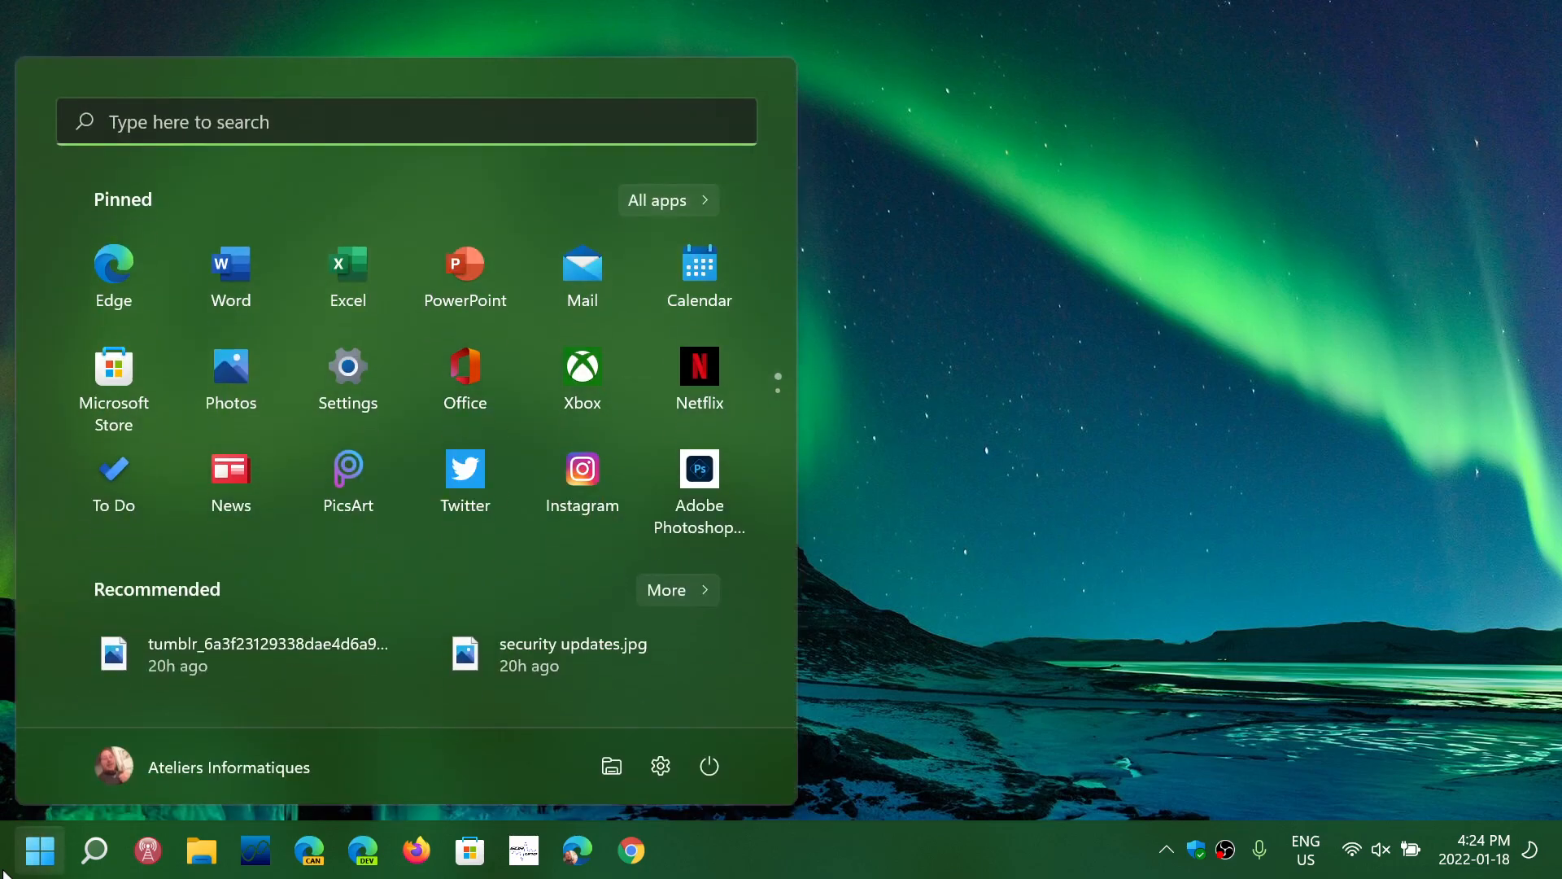
{"action": "left_click", "coordinate": [667, 200]}
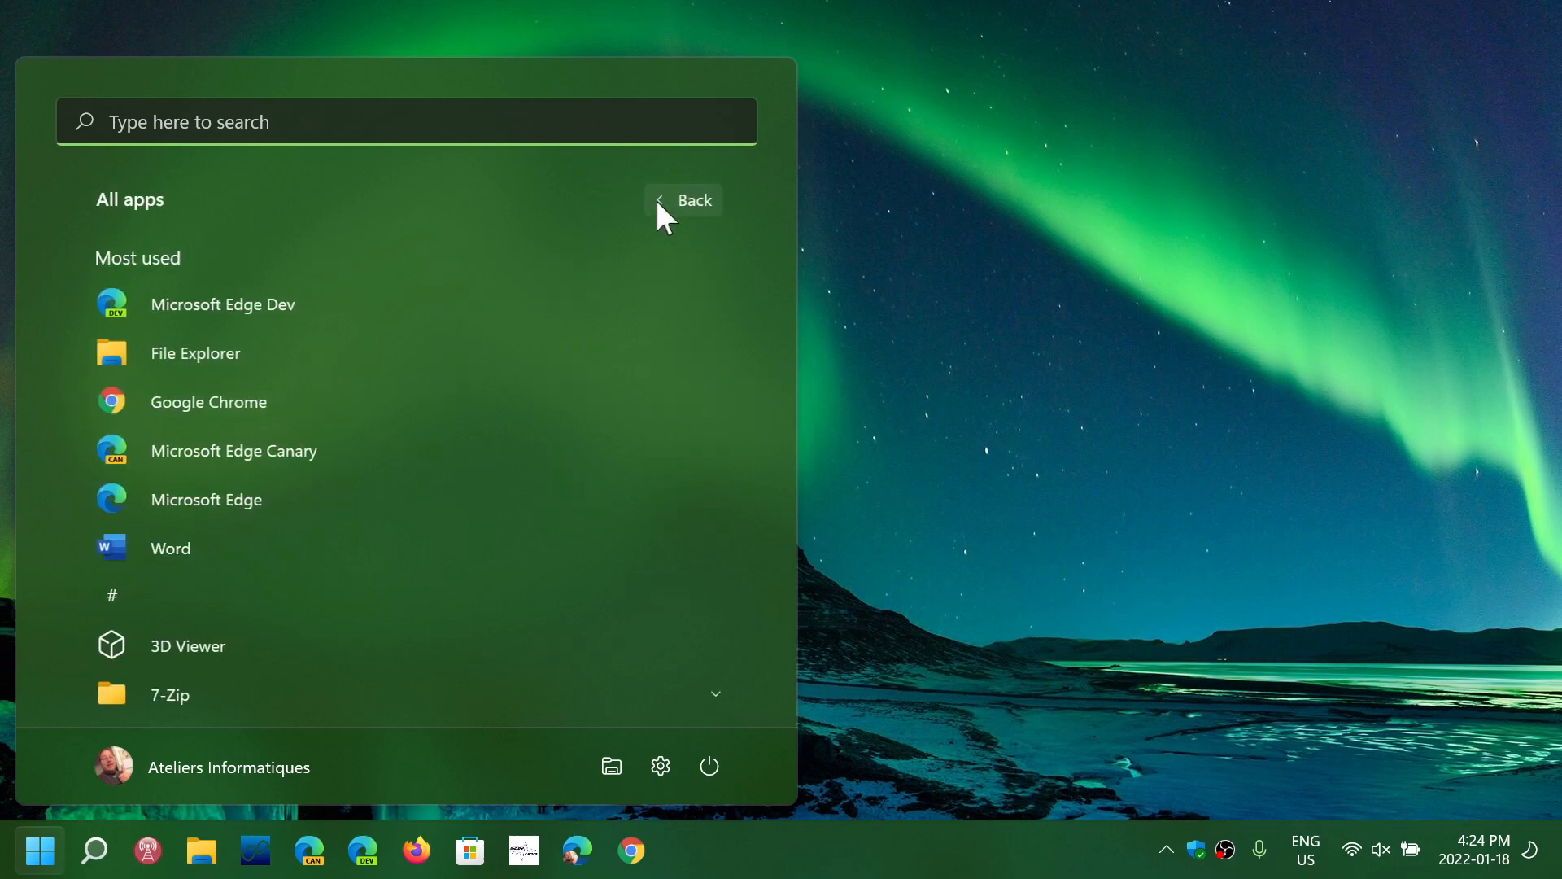
{"action": "scroll", "scroll_direction": "down", "scroll_amount": 3}
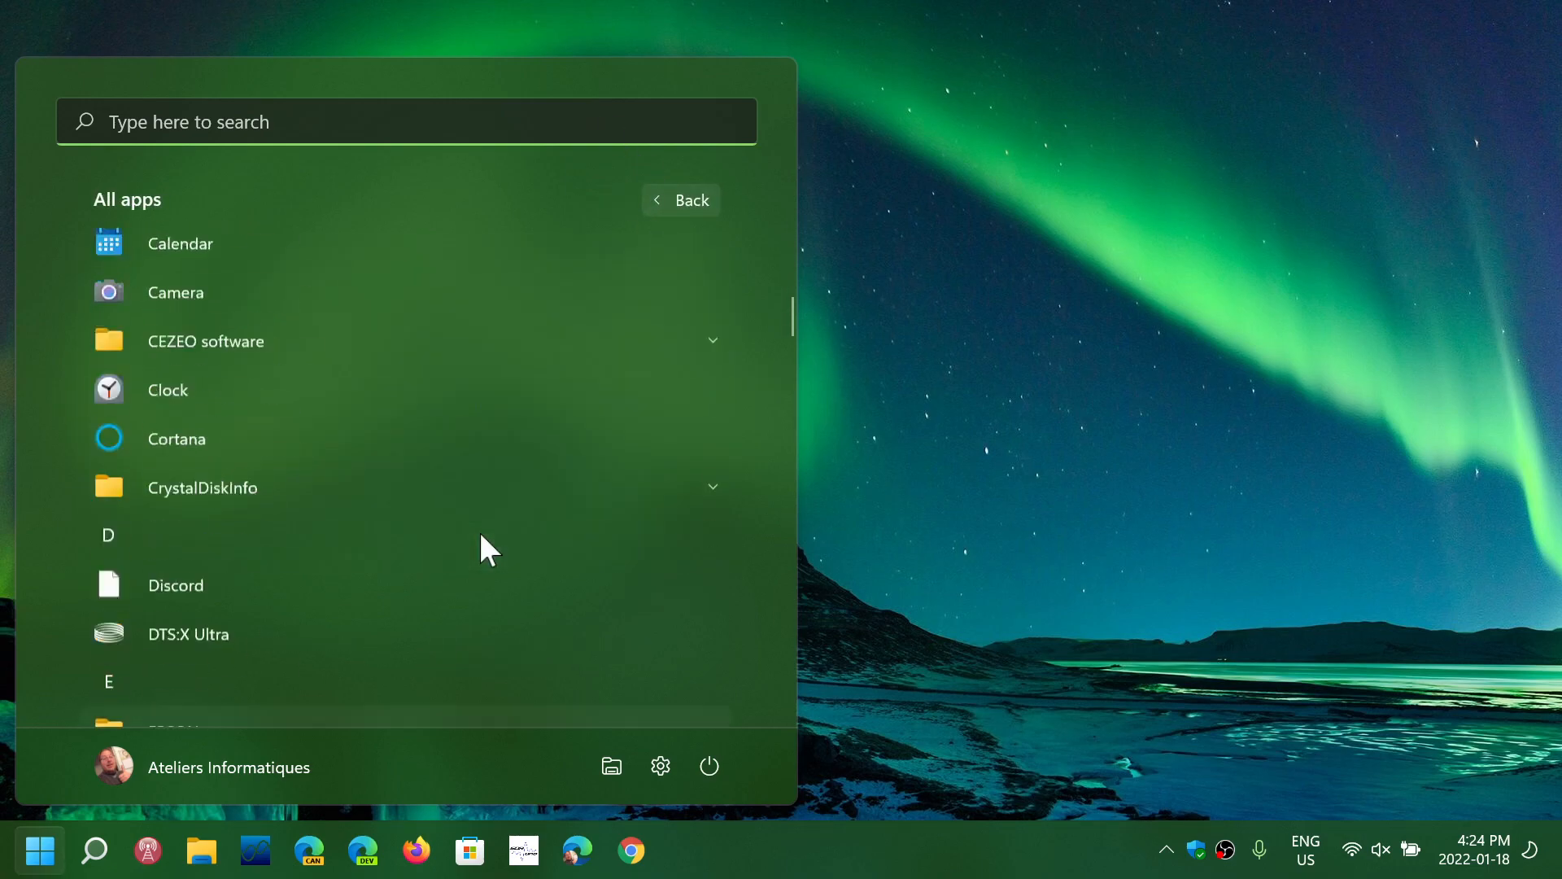
{"action": "scroll", "scroll_direction": "down", "scroll_amount": 3}
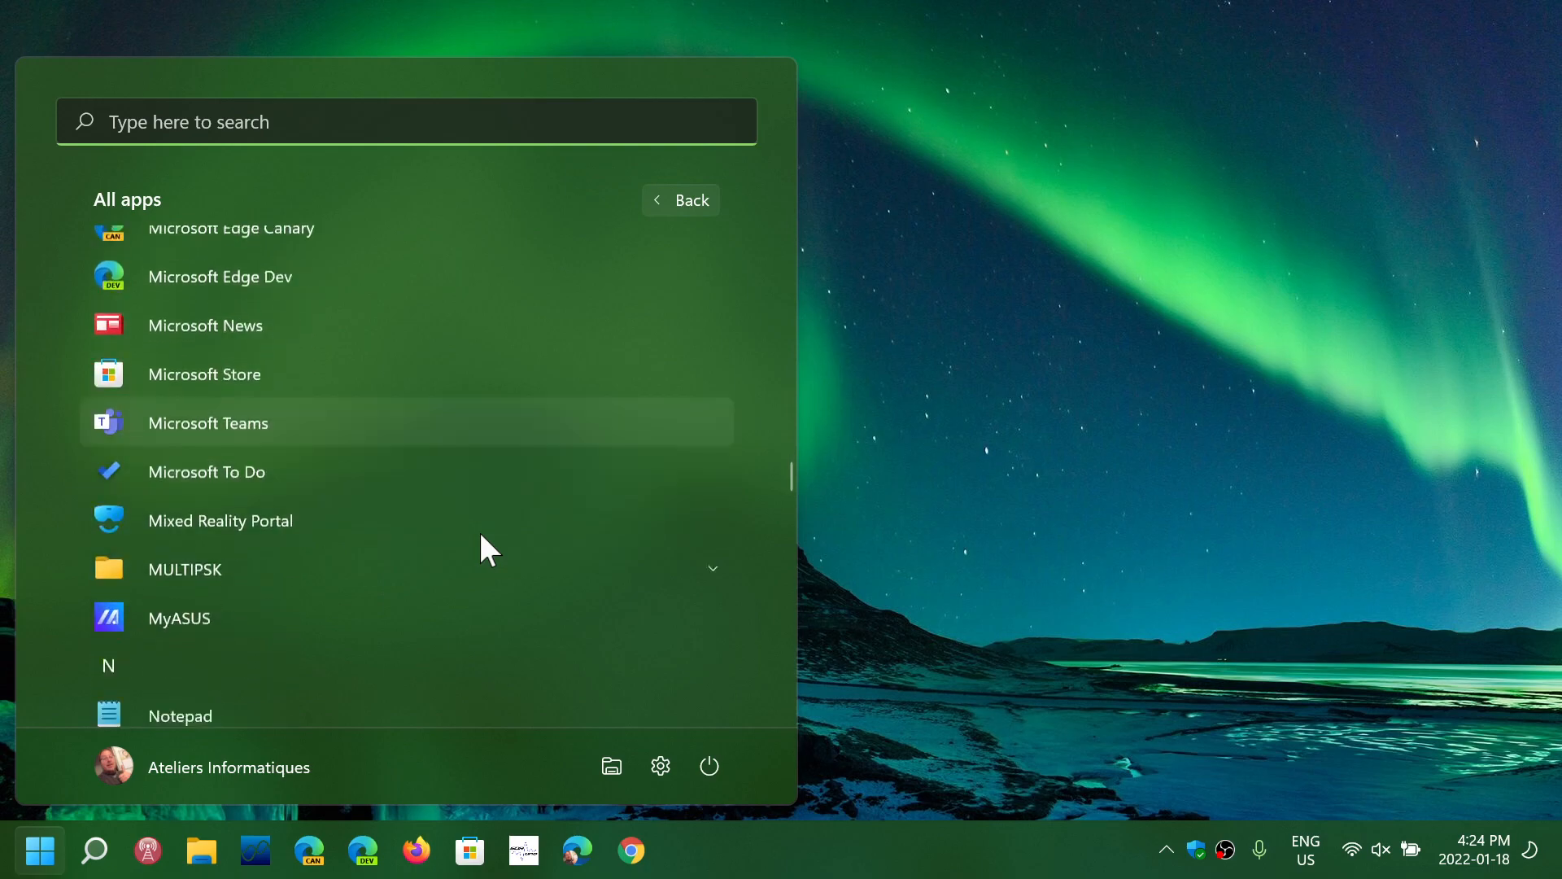
{"action": "scroll", "scroll_direction": "down", "scroll_amount": 3}
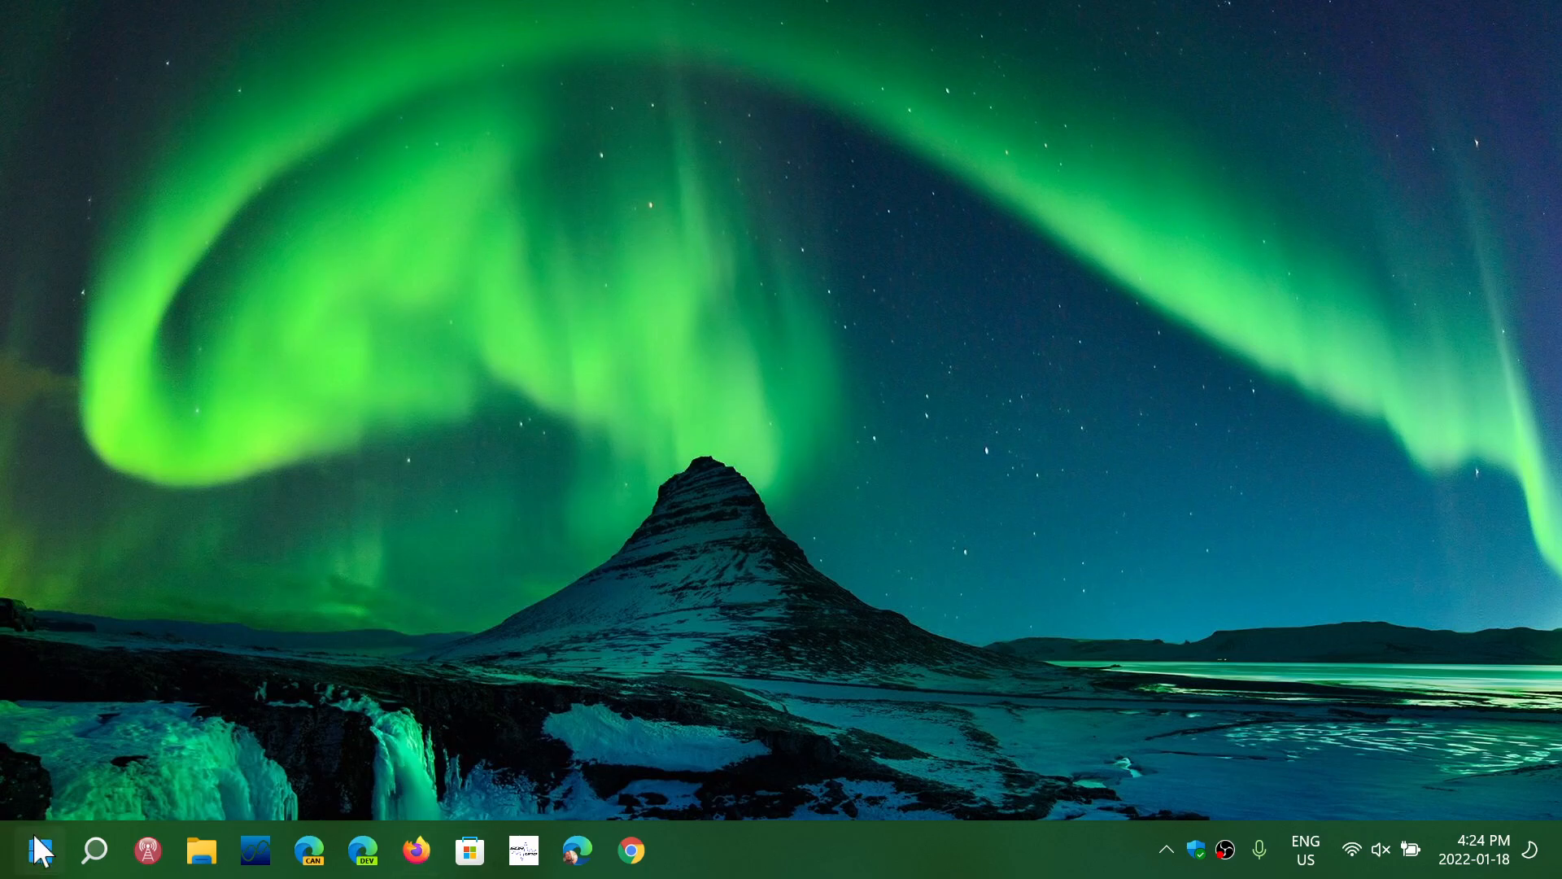
Step: Reopen the Start menu showing pinned apps and recommendations
{"action": "left_click", "coordinate": [38, 849]}
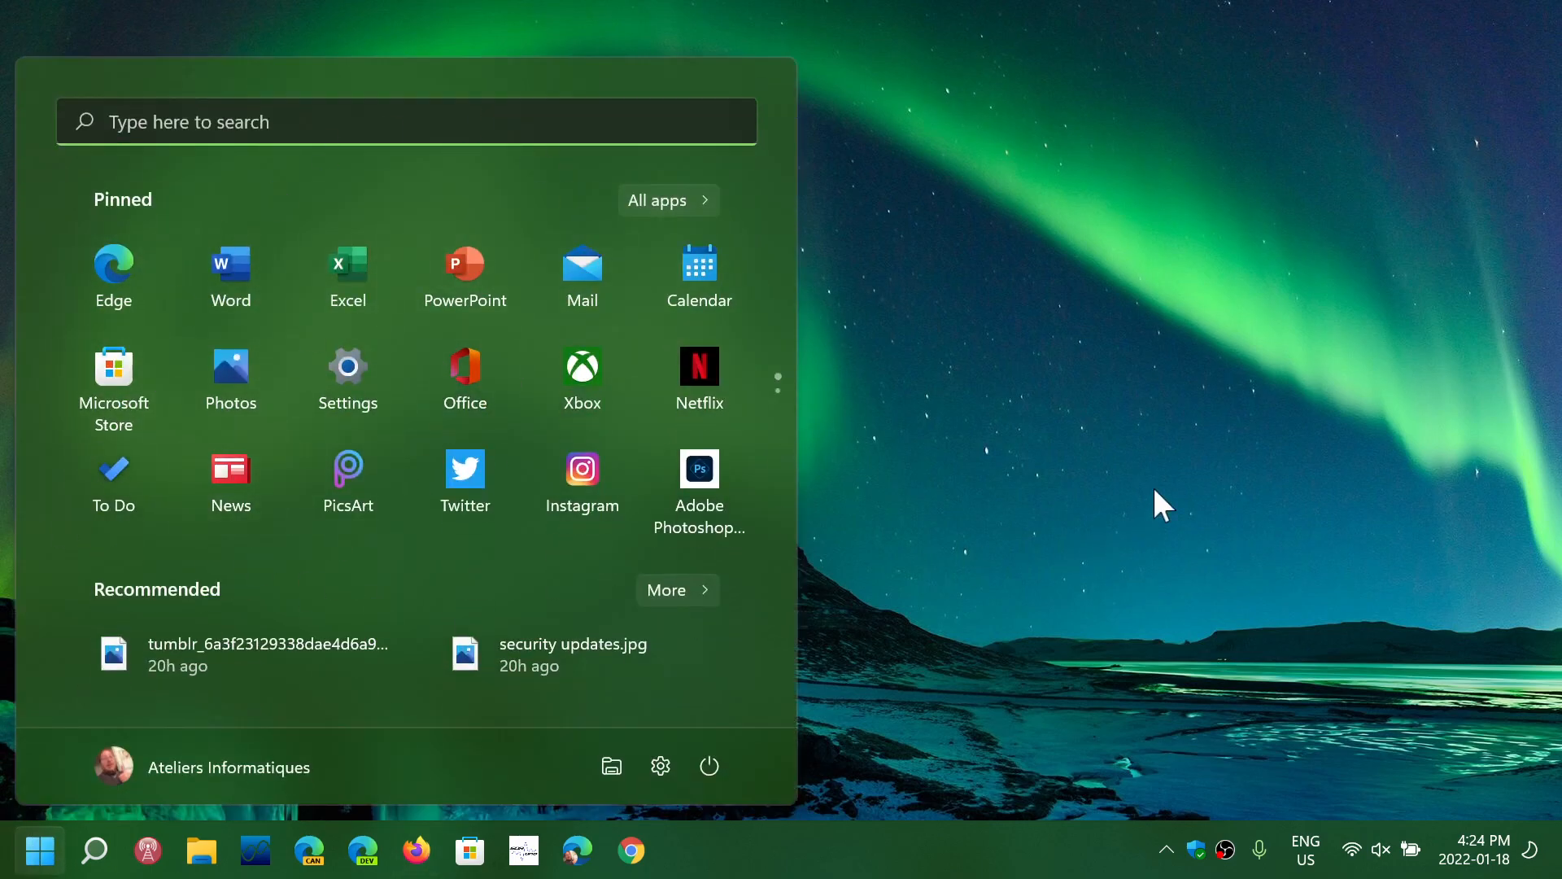